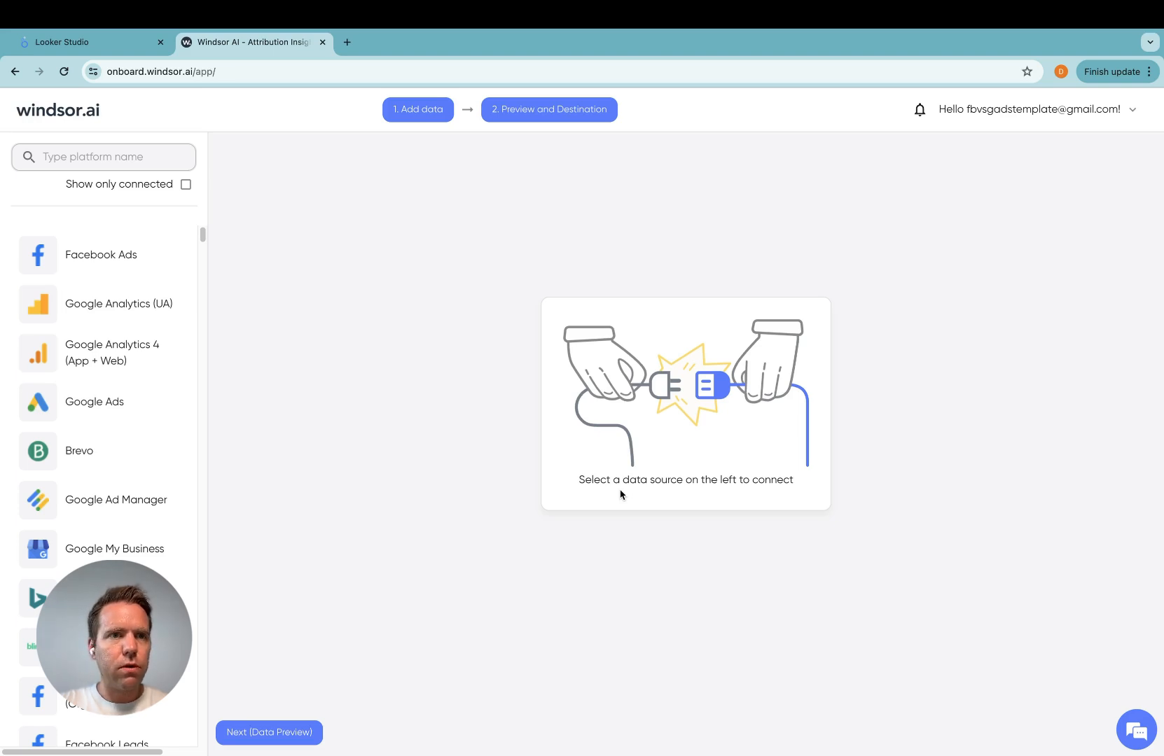
mouse_move(517, 403)
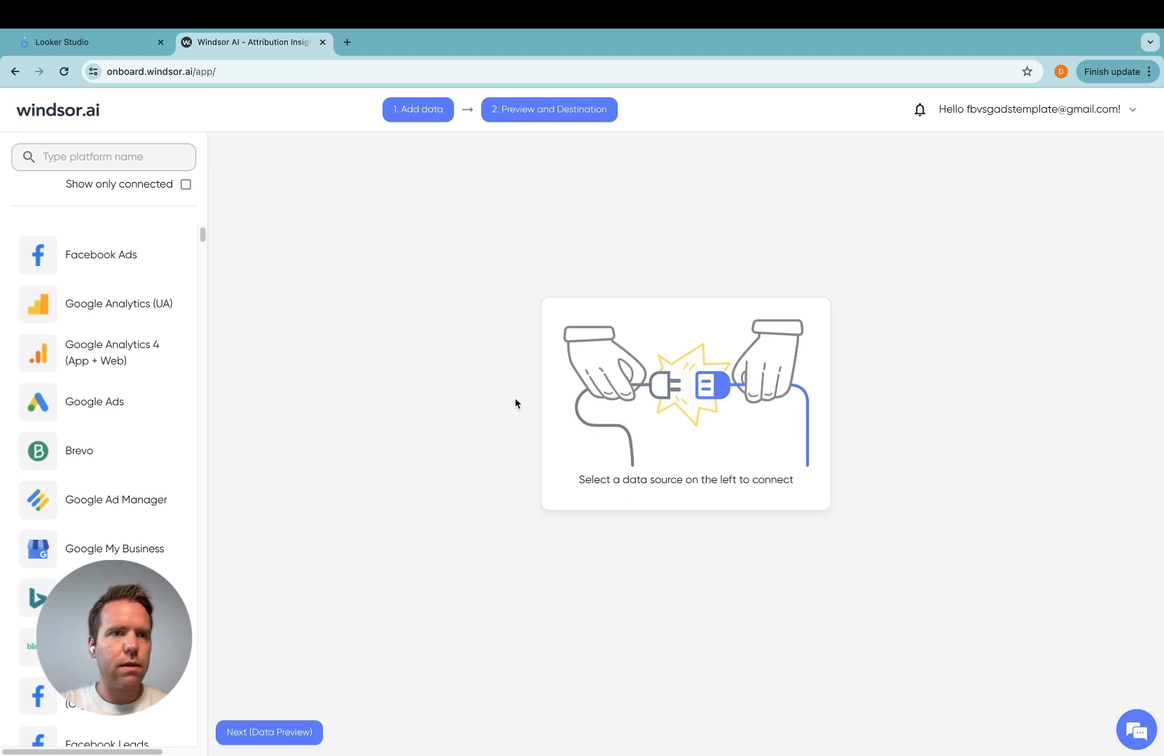
Filter the source list with 'tik' and select TikTok as the data source to connect.
type("tik")
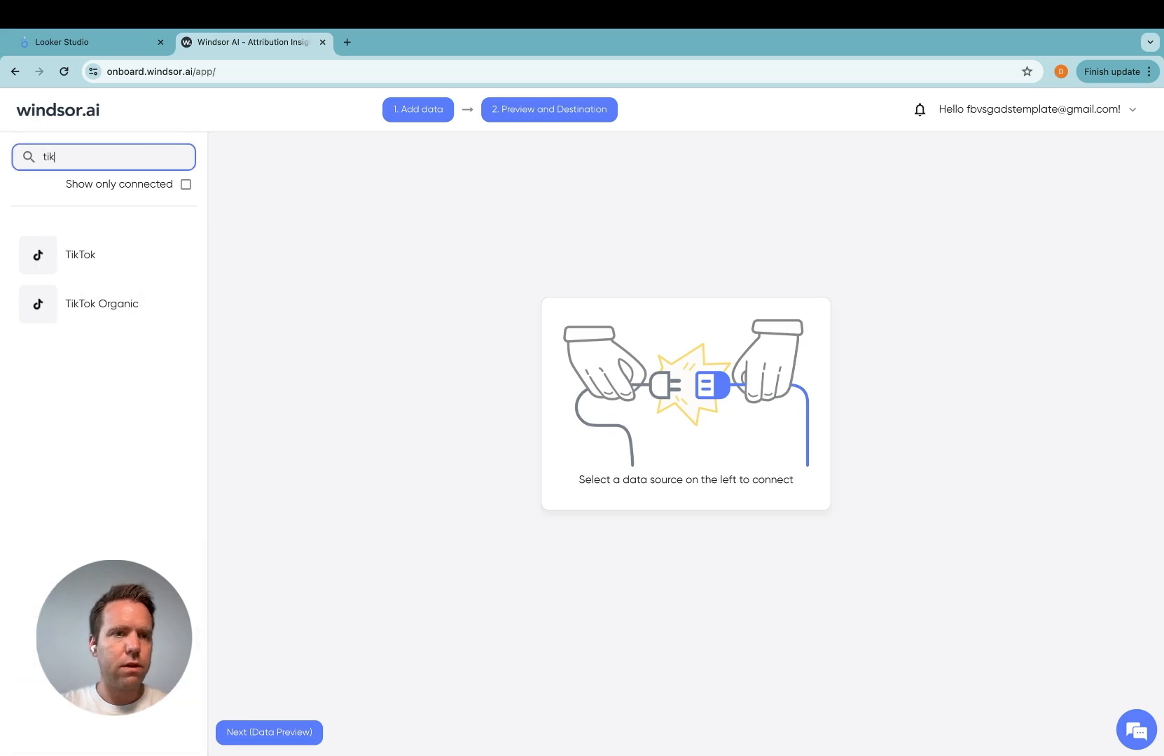
left_click(80, 255)
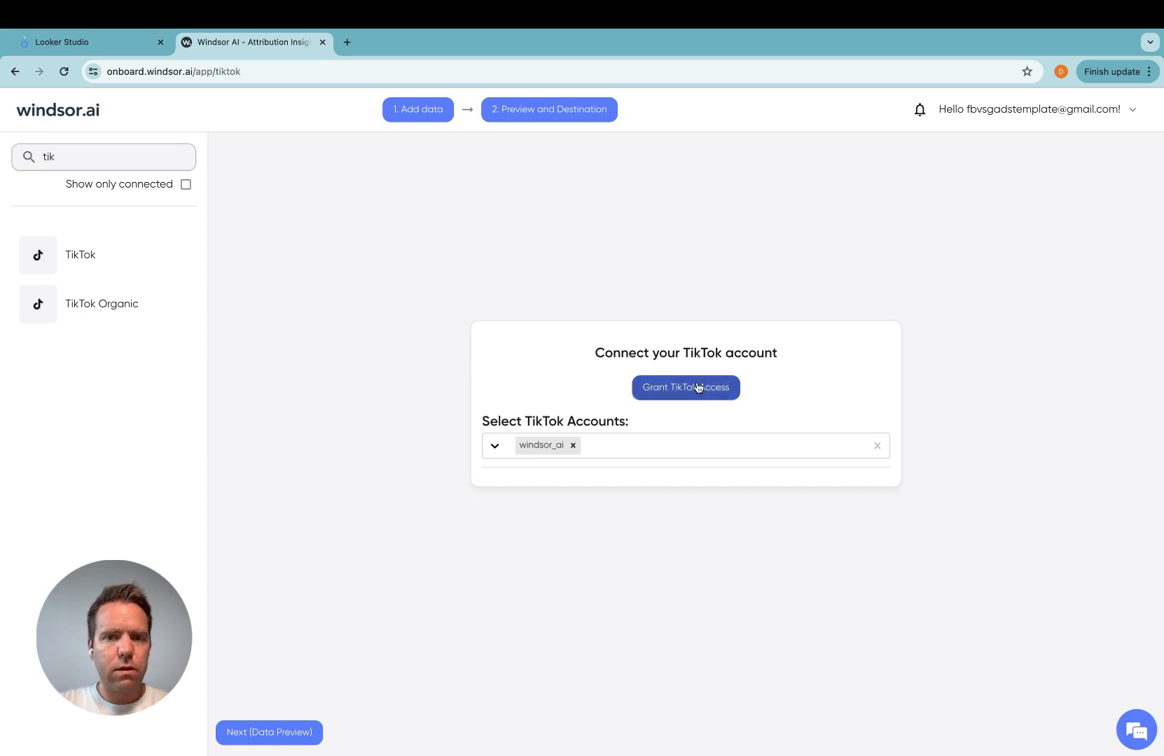
Grant Windsor.ai access to the TikTok ad account and confirm the authorization on TikTok for Business.
left_click(685, 388)
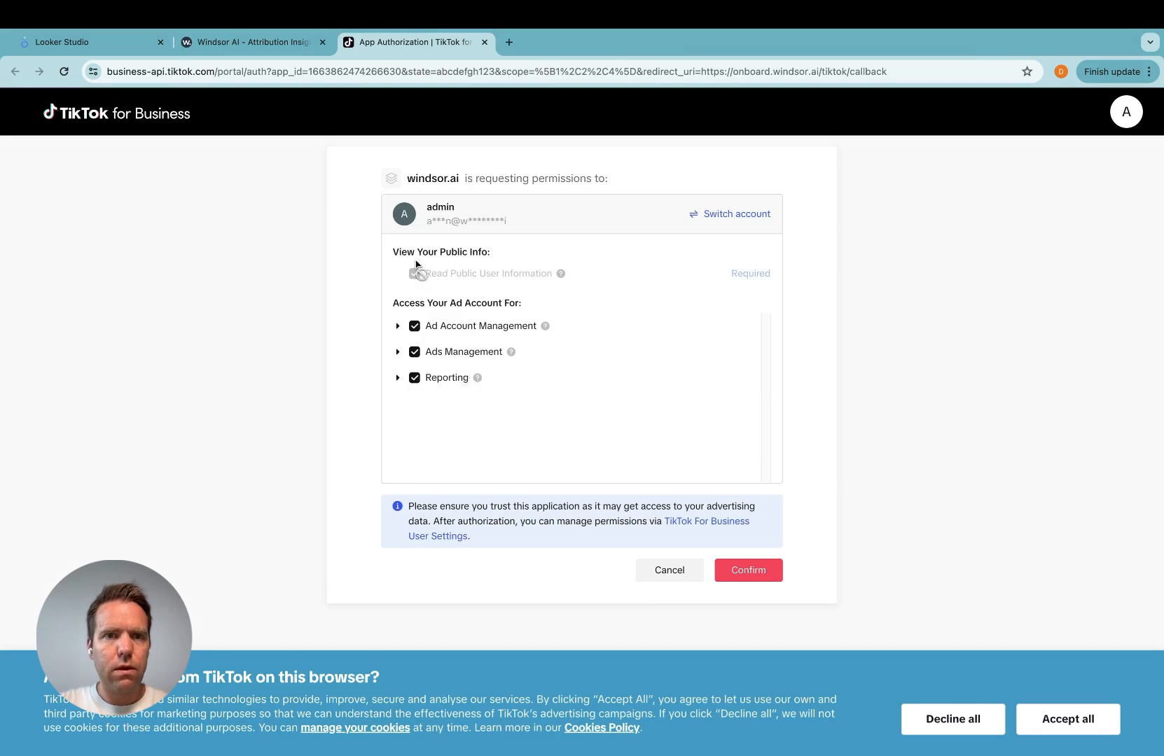
mouse_move(654, 326)
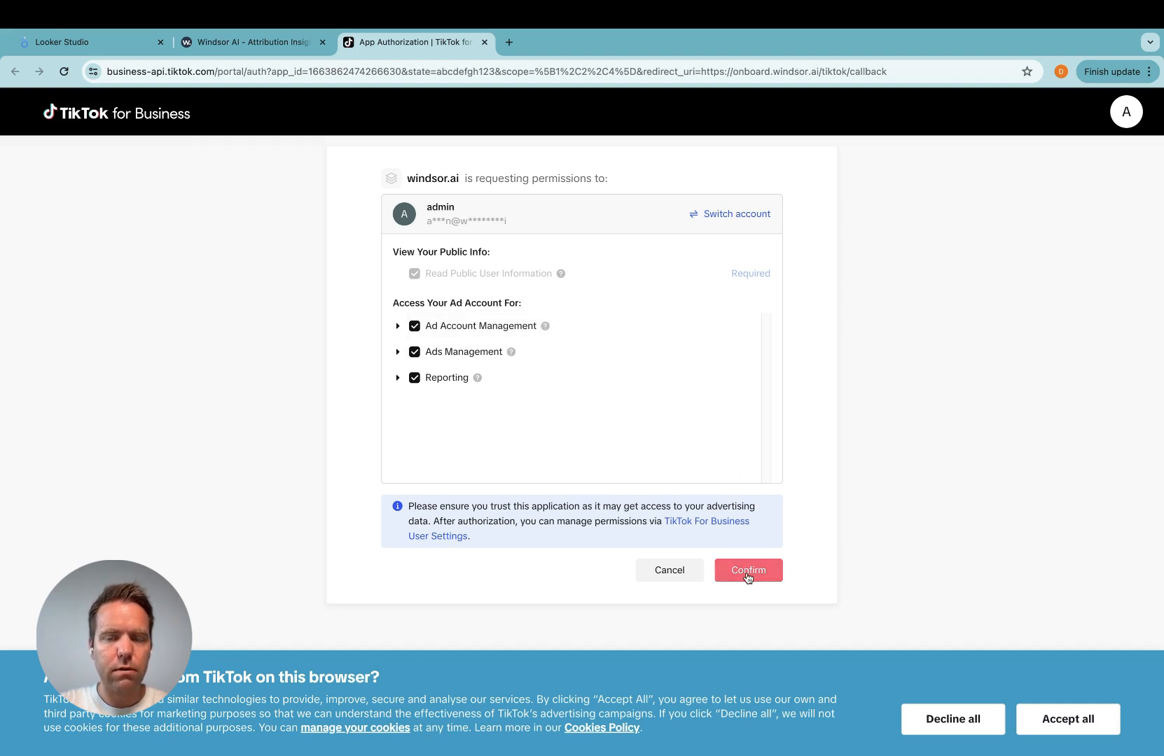
left_click(748, 570)
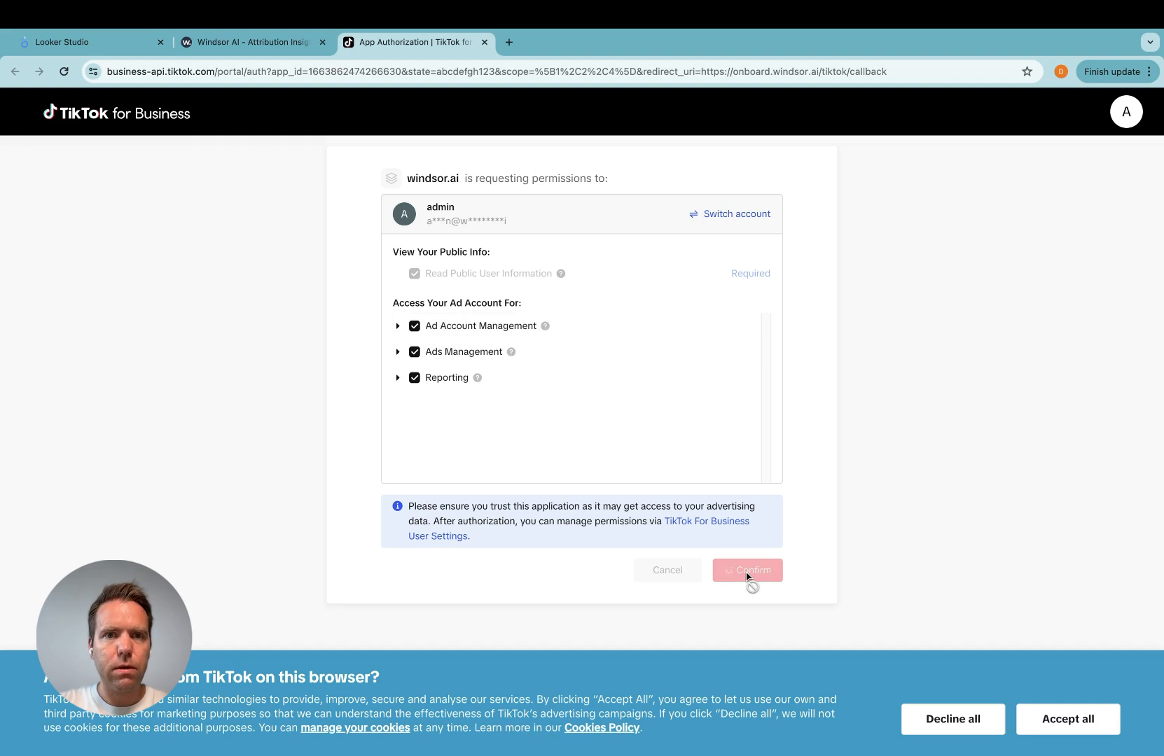
left_click(747, 570)
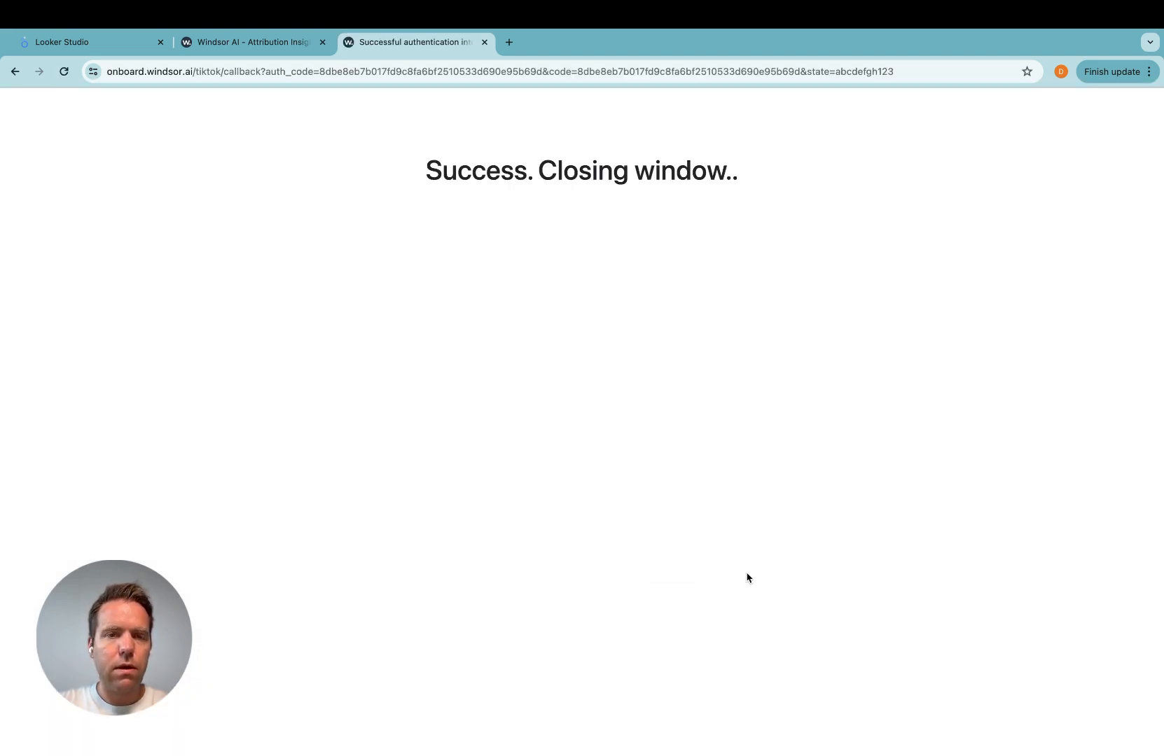
left_click(485, 42)
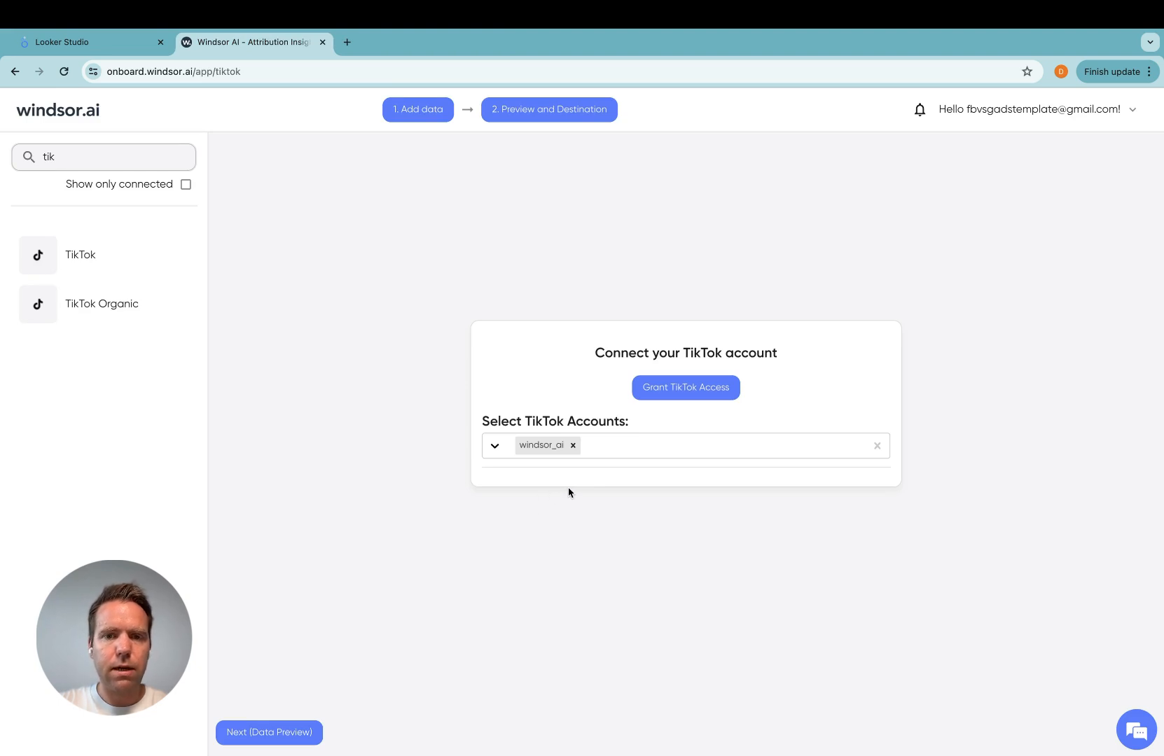
mouse_move(633, 458)
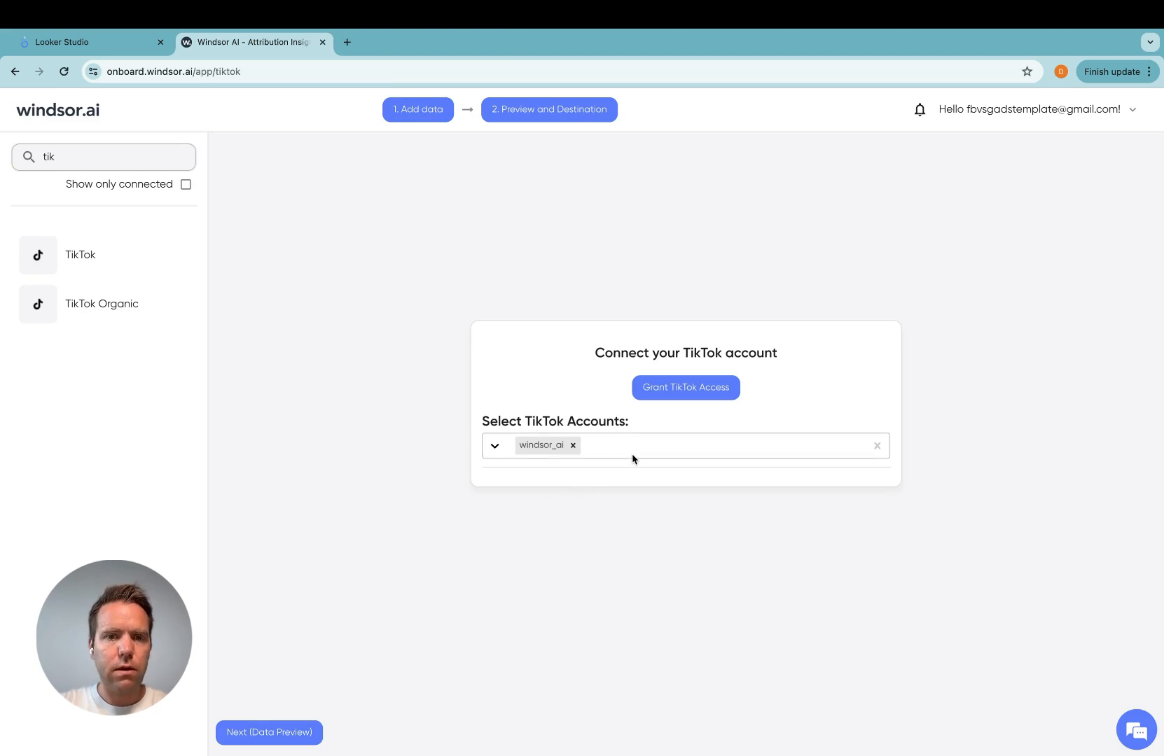
Back in Windsor.ai, check the connectable TikTok accounts list and dismiss it.
left_click(683, 446)
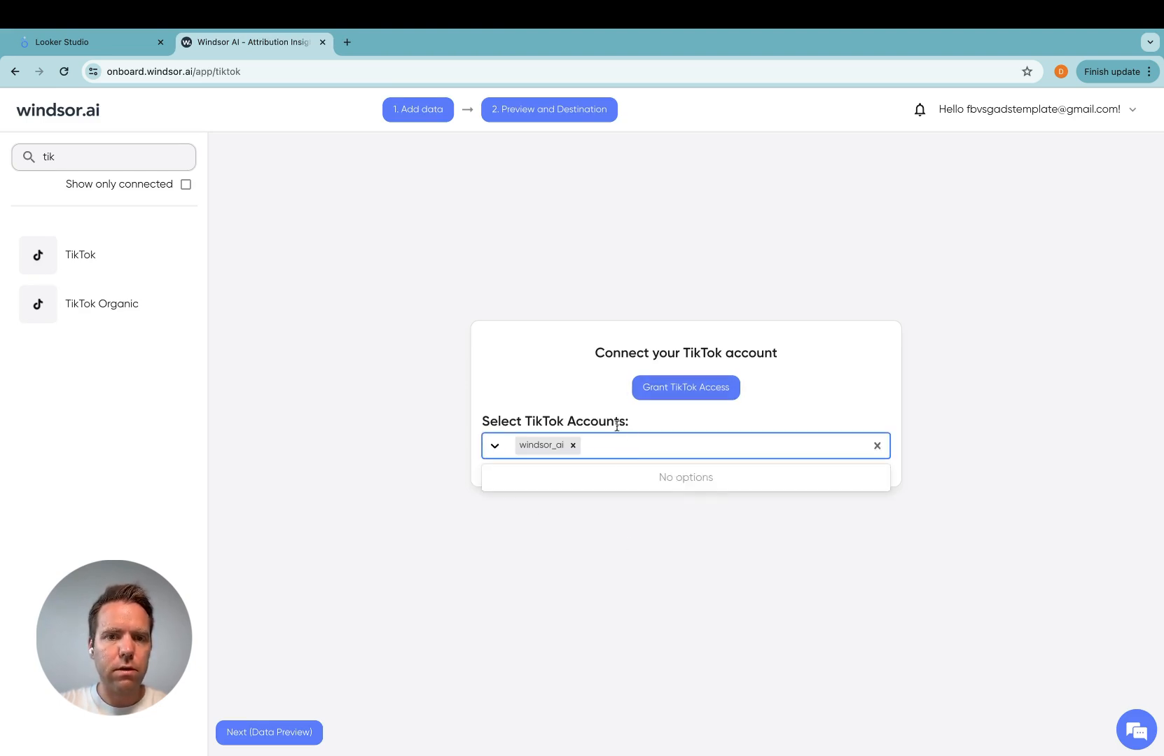
left_click(475, 628)
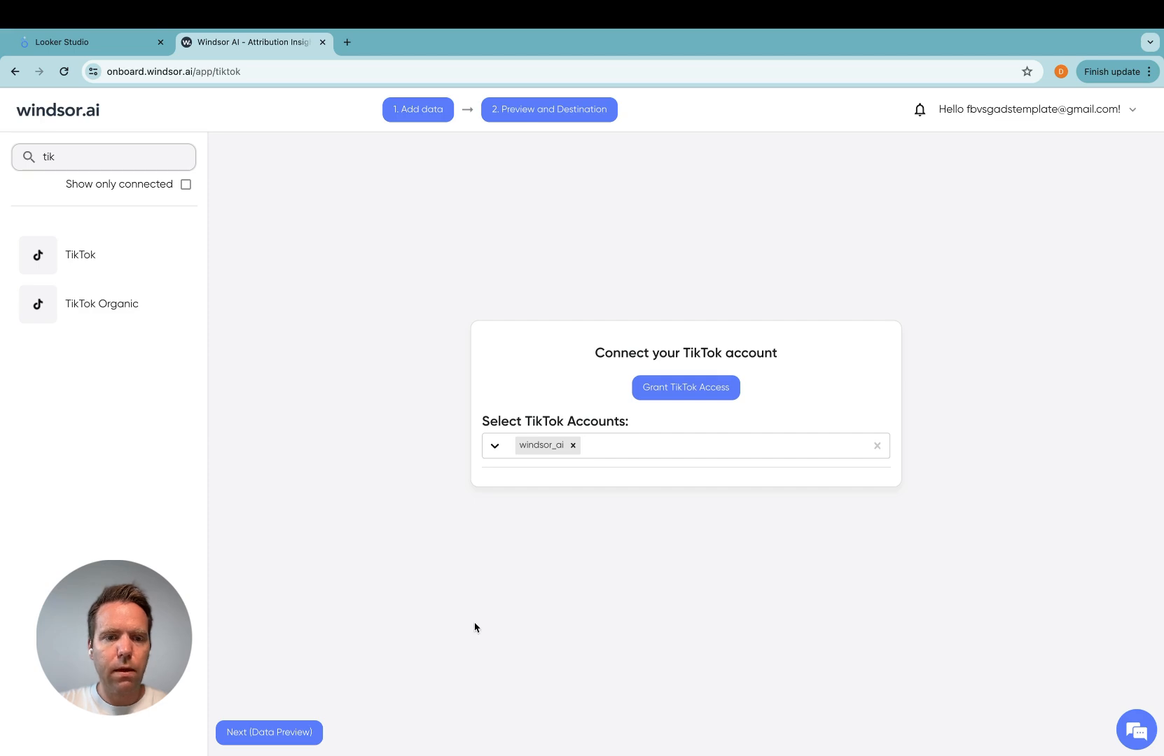
Move to the Data Preview step and keep tiktok as the previewed data source.
left_click(269, 733)
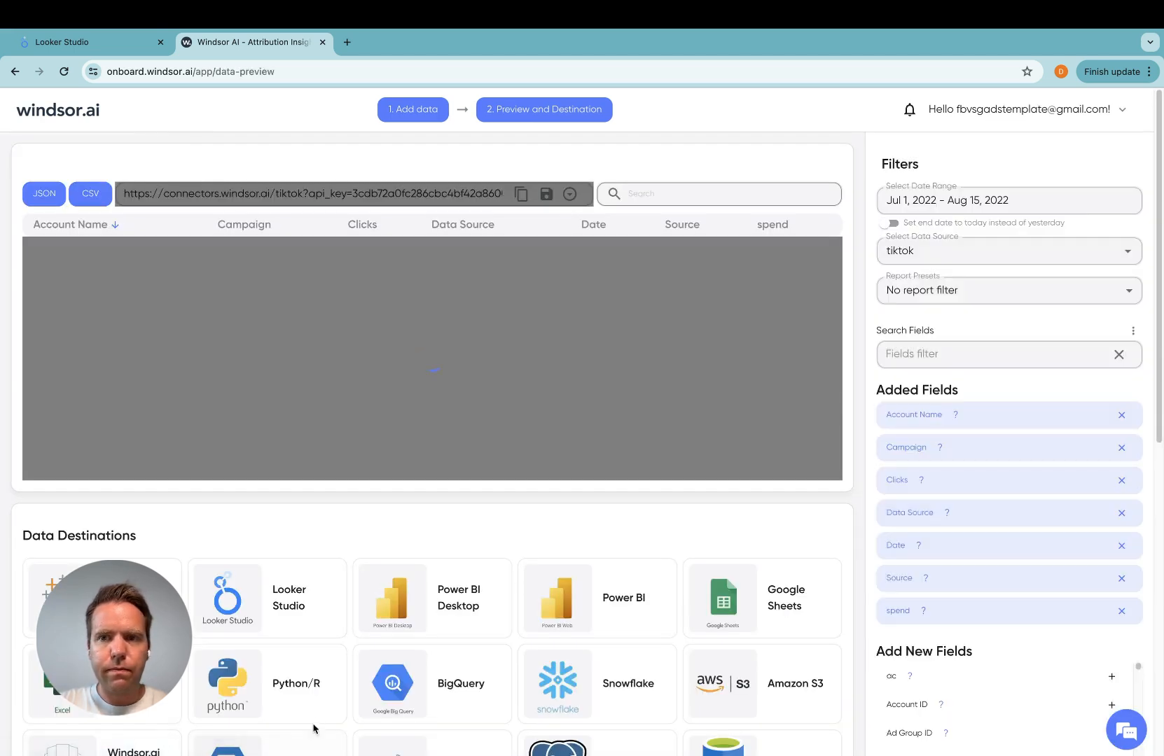
left_click(1008, 251)
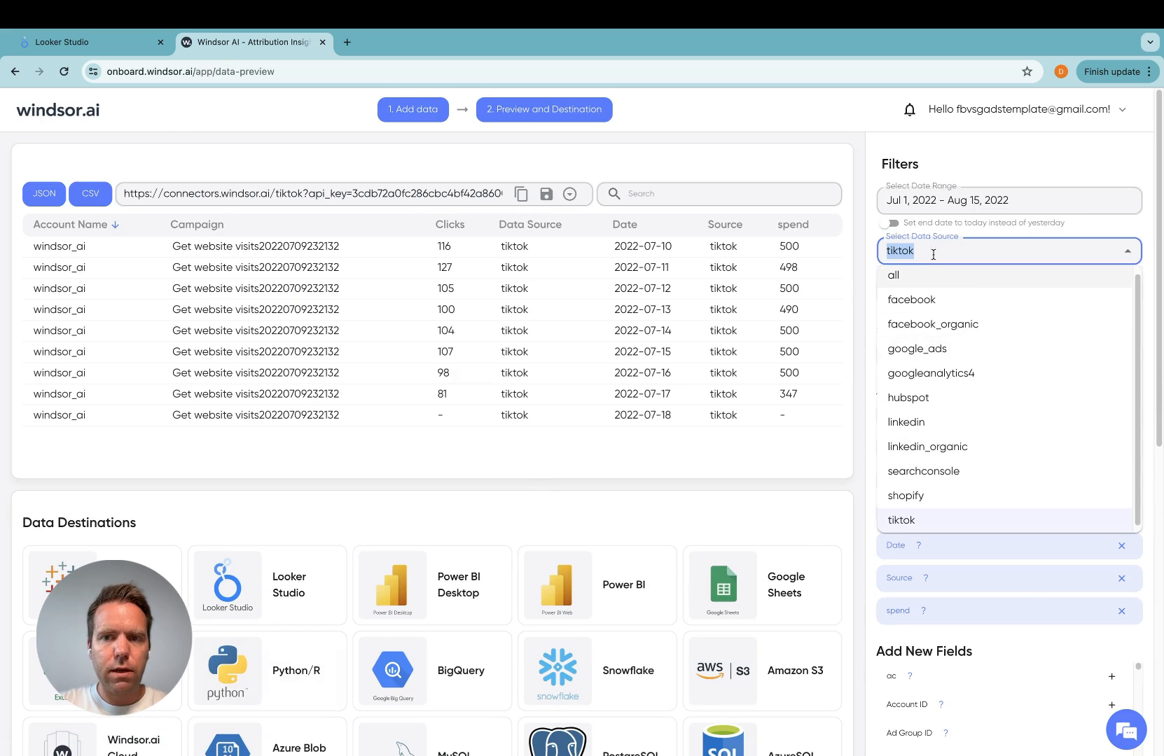
mouse_move(932, 525)
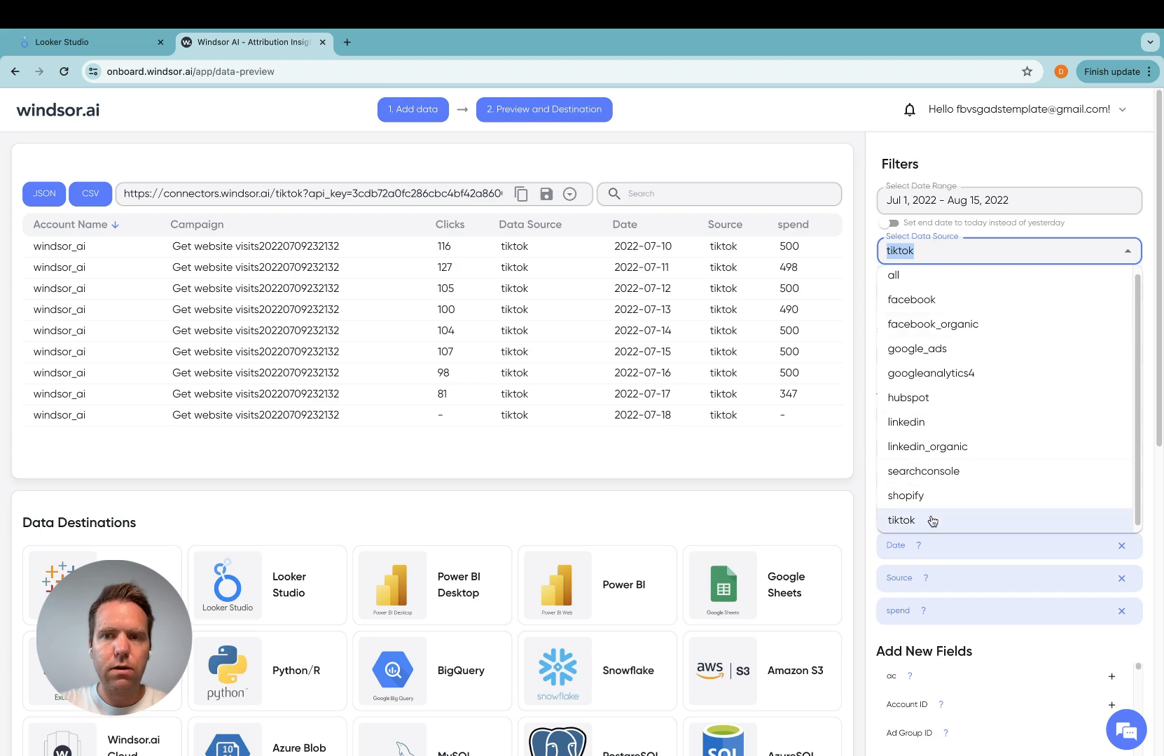
mouse_move(951, 304)
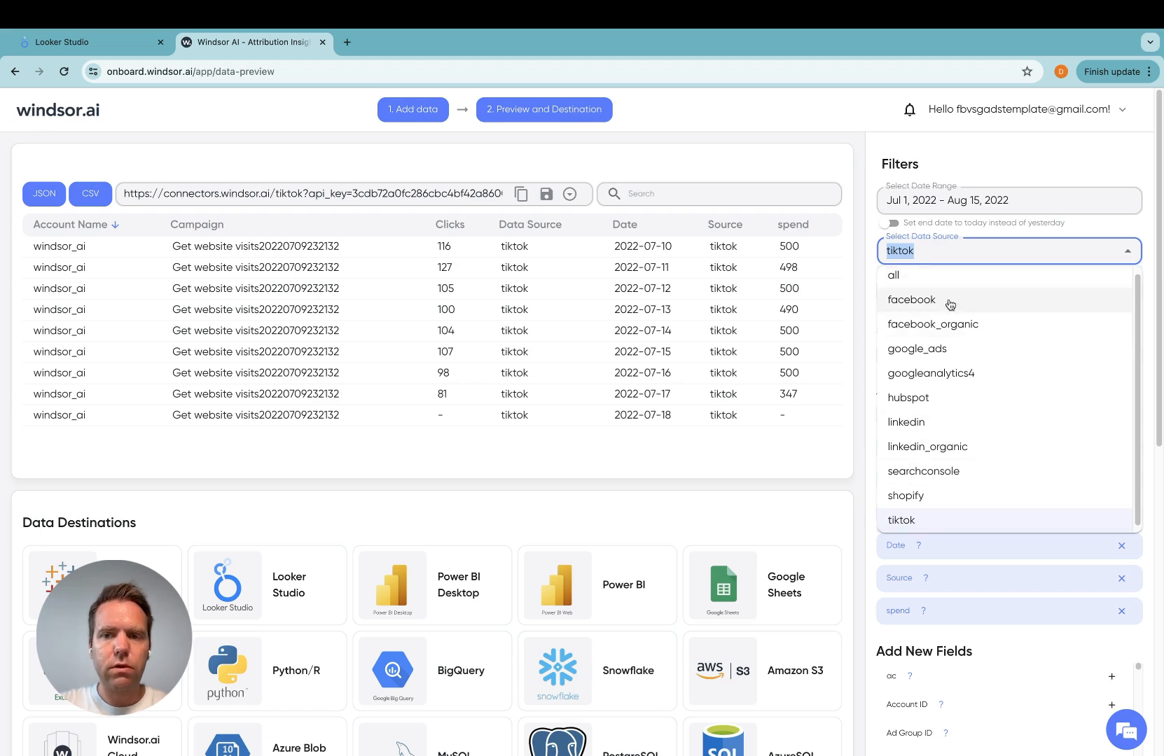
mouse_move(968, 251)
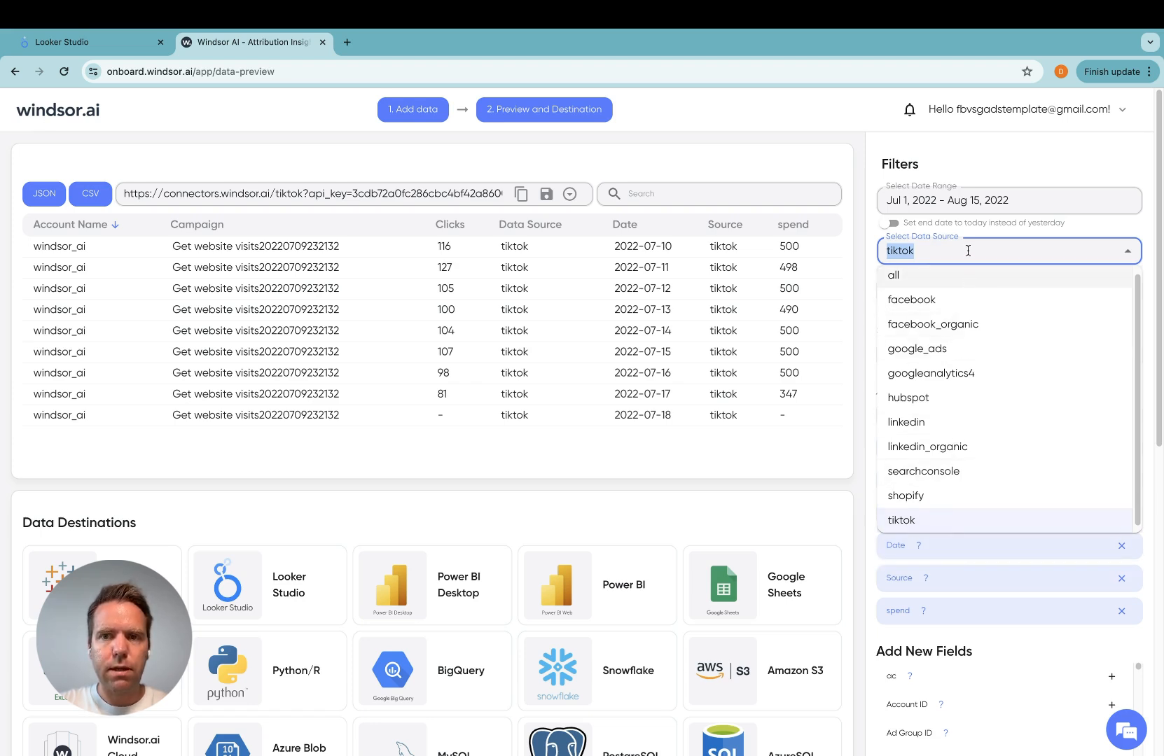
left_click(900, 520)
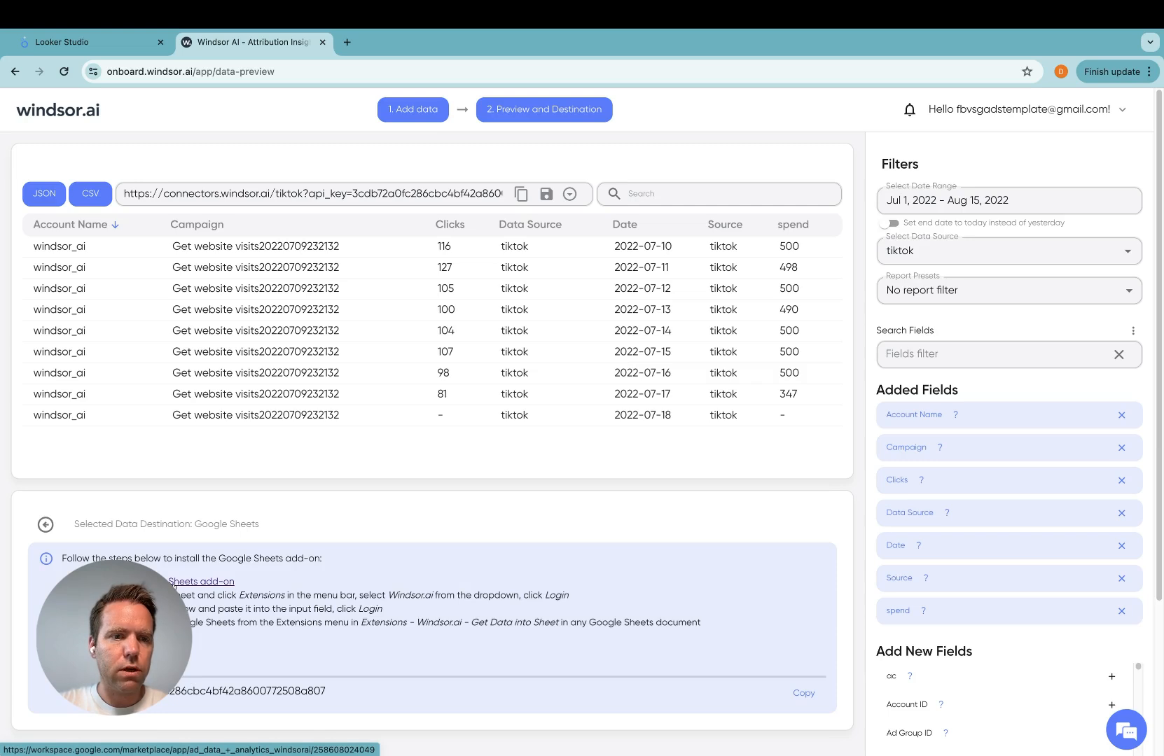
Go to the Windsor.ai add-on page, start a new sheet via sheets.new and show its installed extensions.
left_click(200, 581)
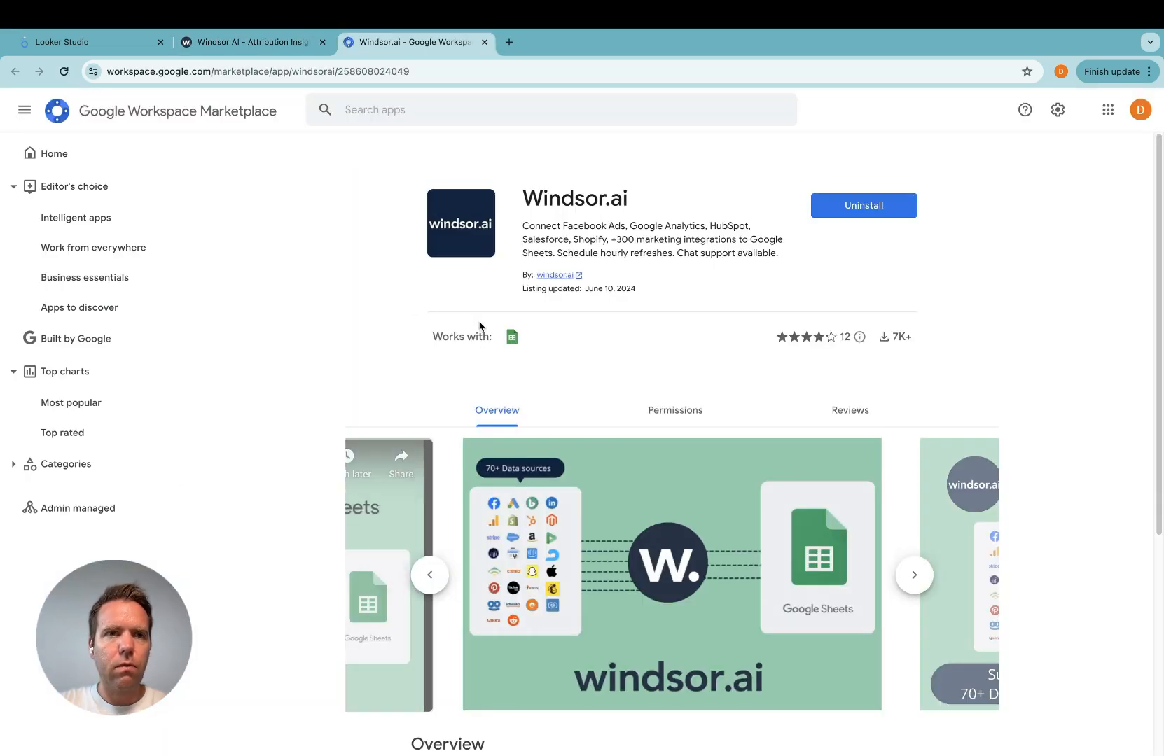
type("sheets.new")
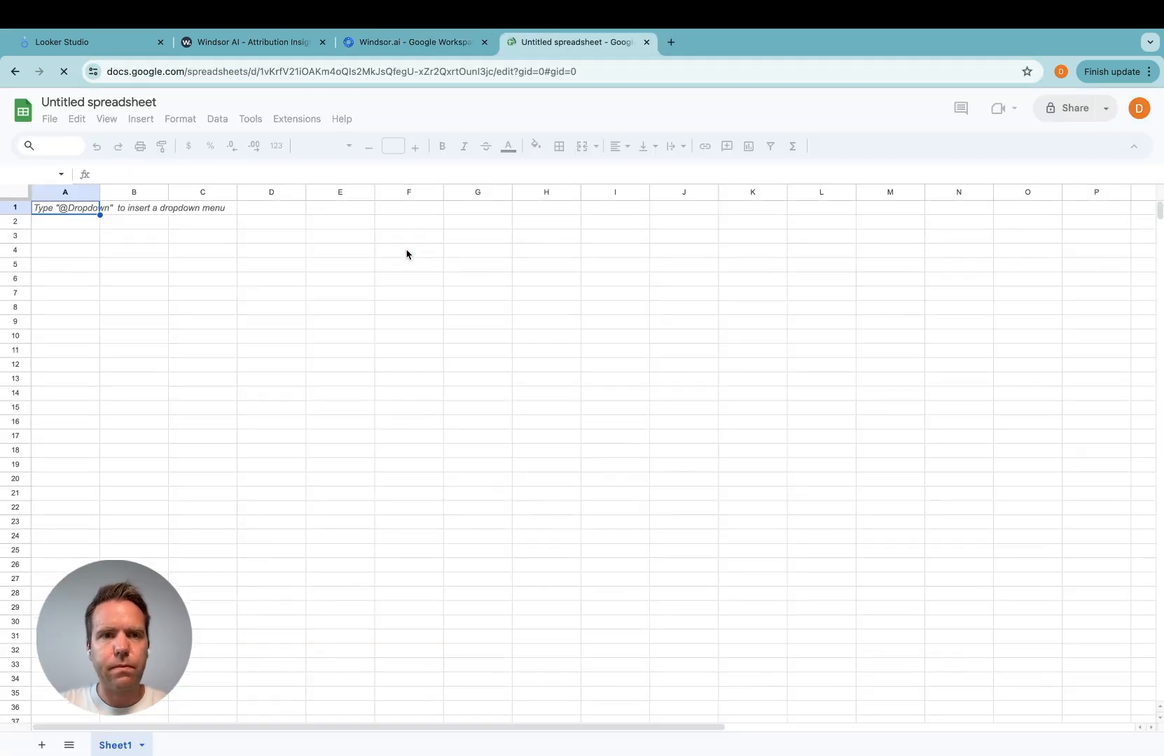
left_click(296, 119)
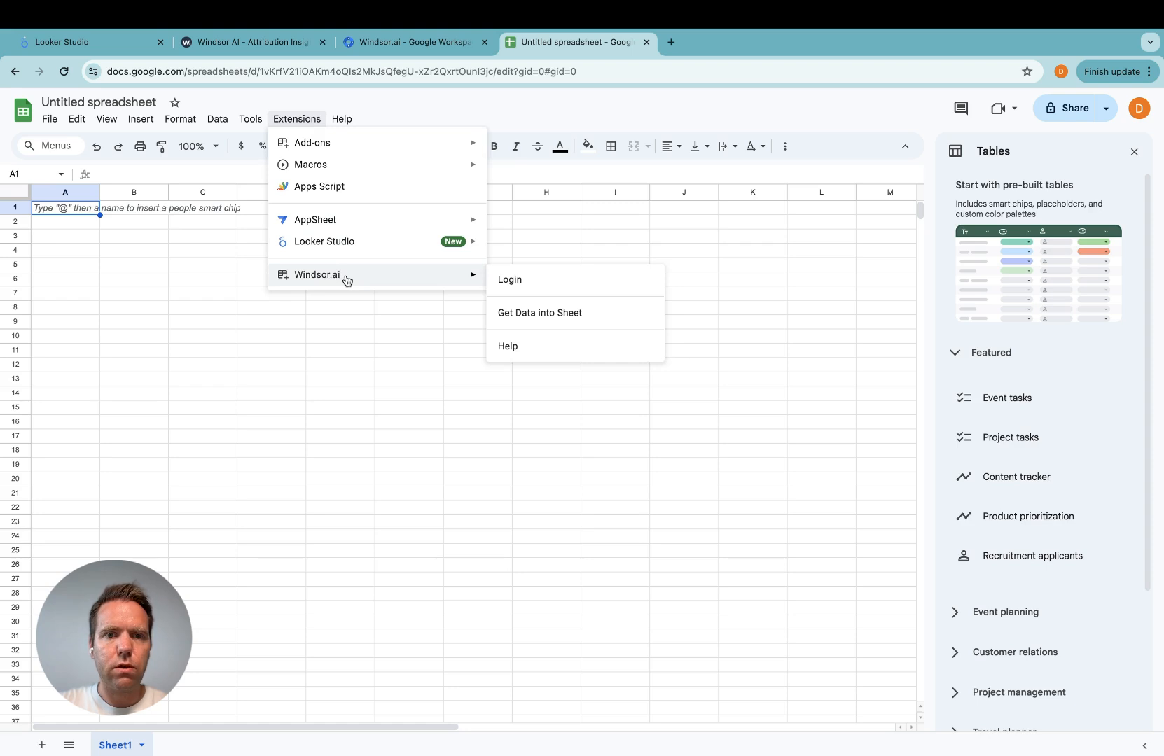
mouse_move(528, 284)
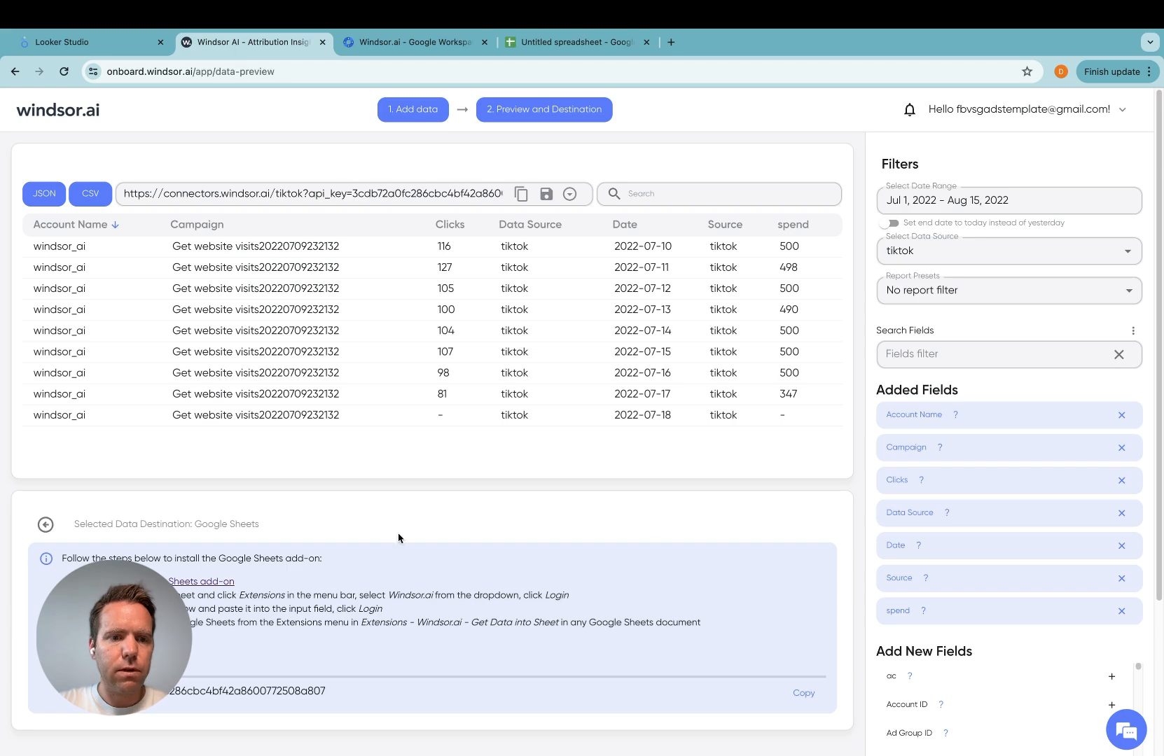
mouse_move(297, 687)
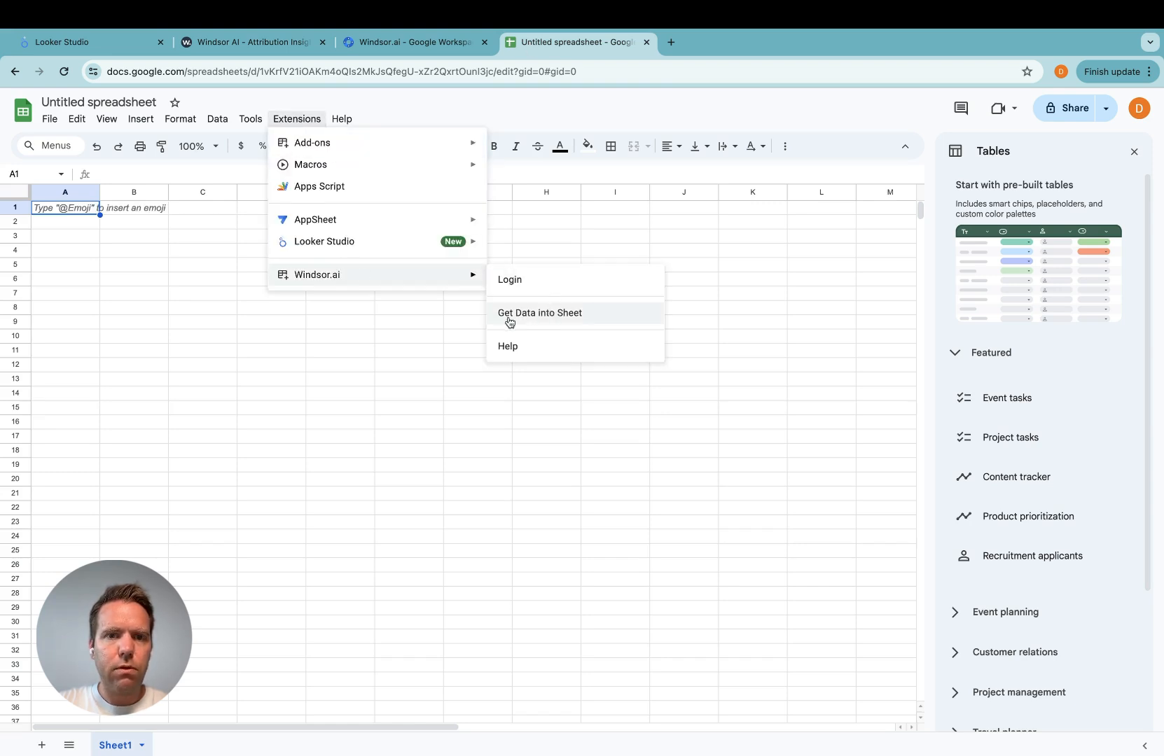
mouse_move(531, 319)
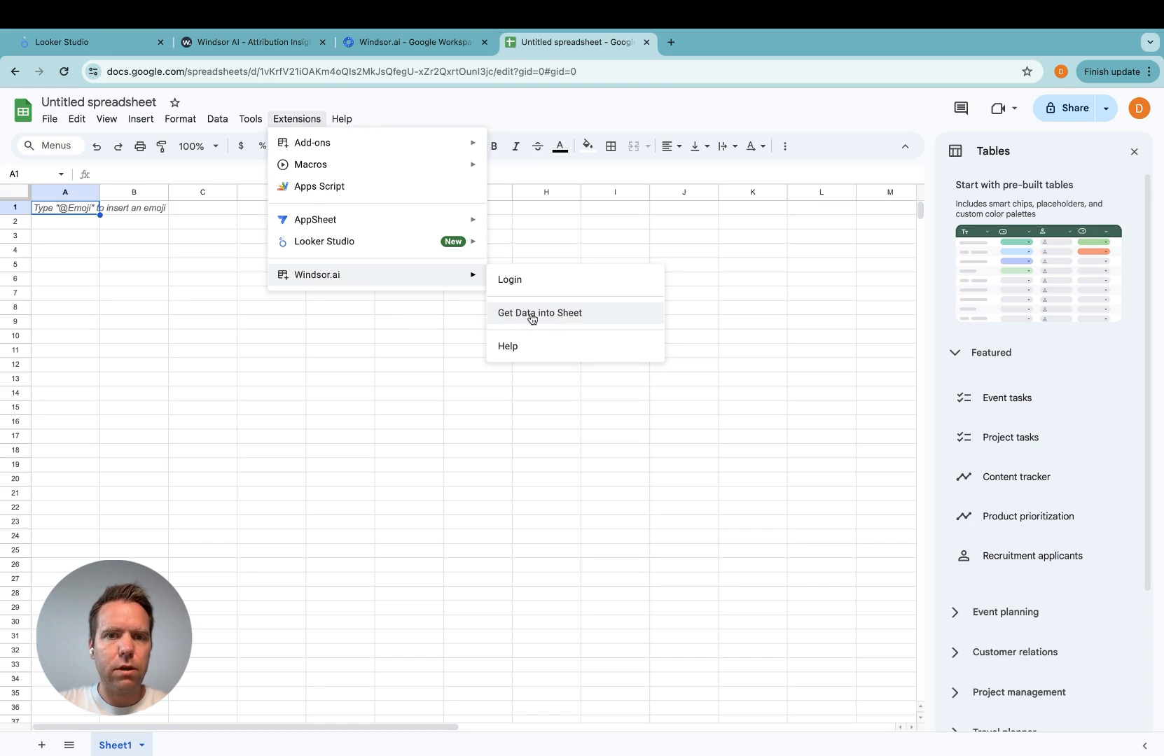
Start a new Windsor.ai data query from the Sheets sidebar, checking back against the preview page.
left_click(538, 312)
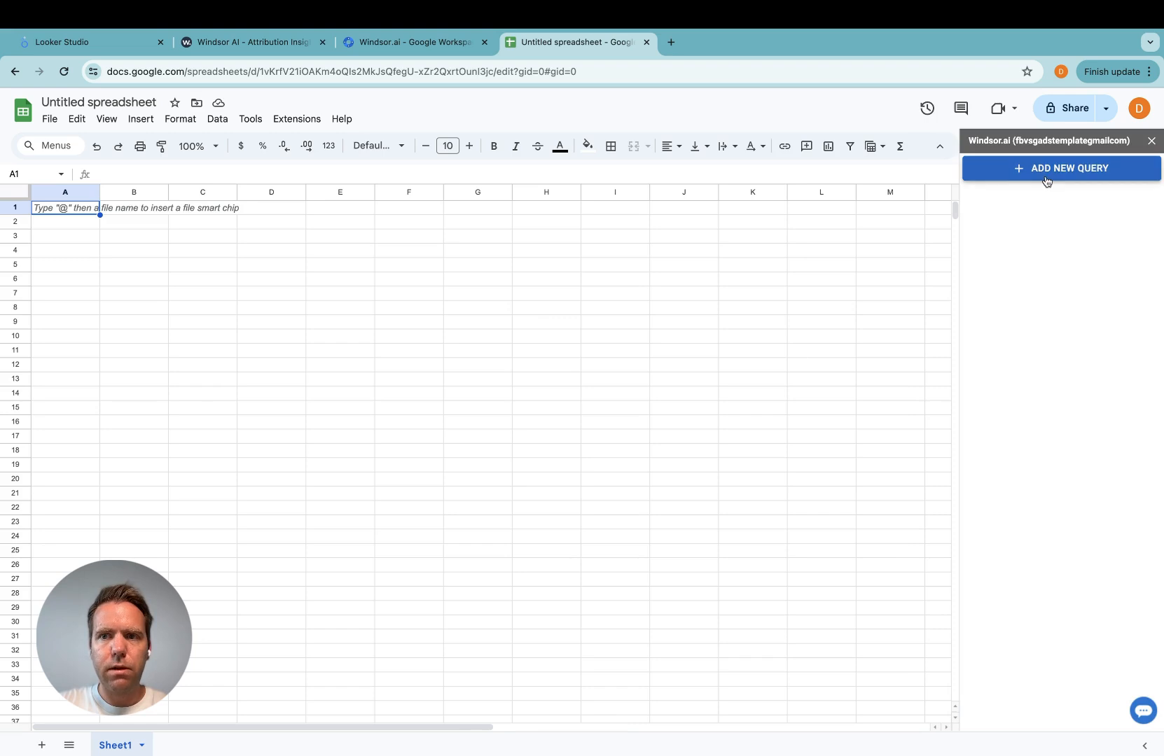
left_click(1061, 168)
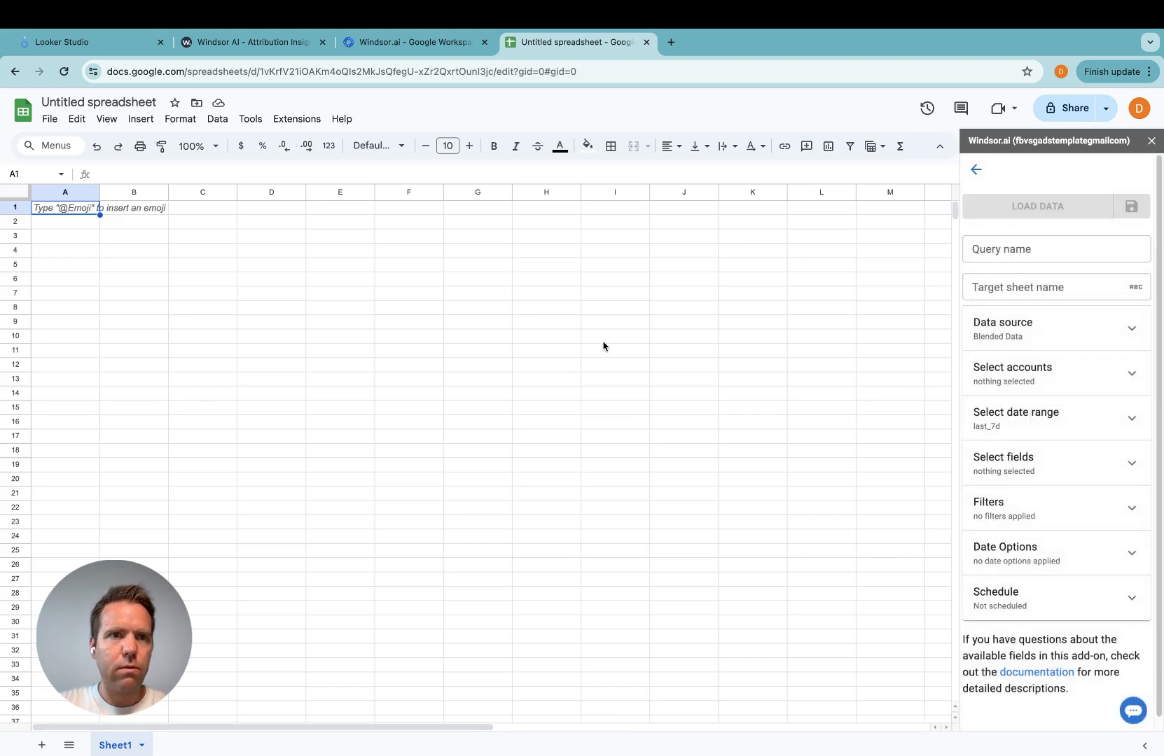
left_click(252, 42)
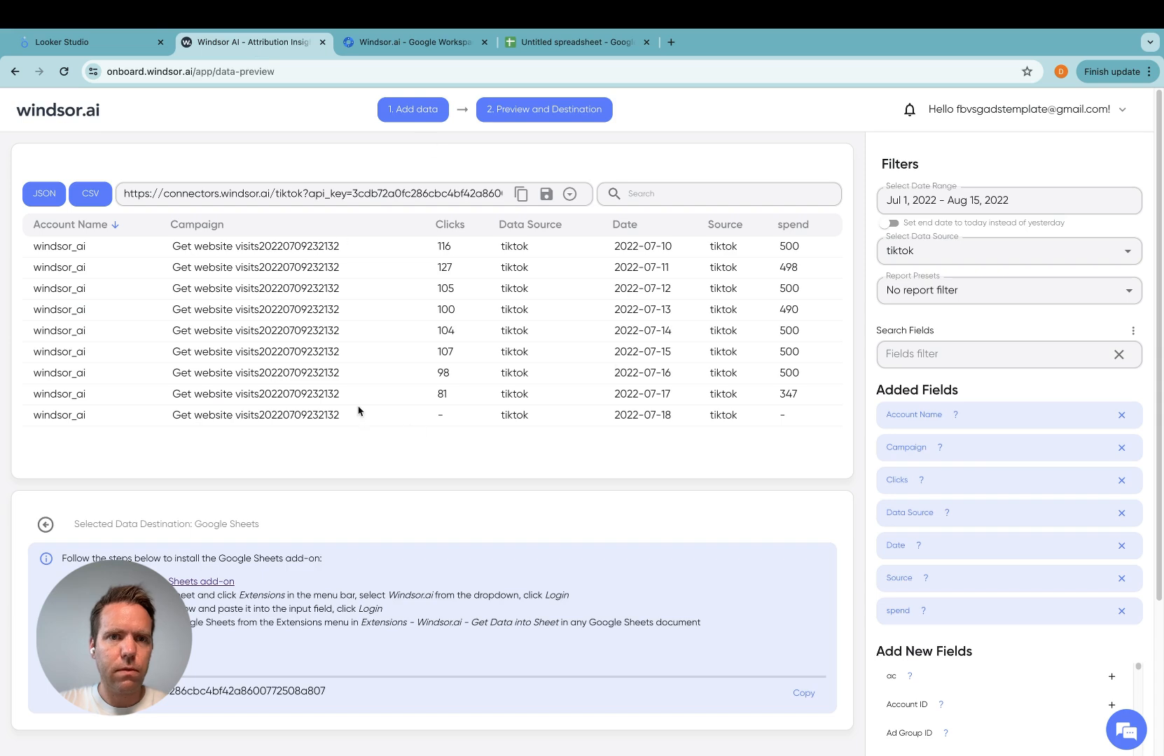
left_click(578, 42)
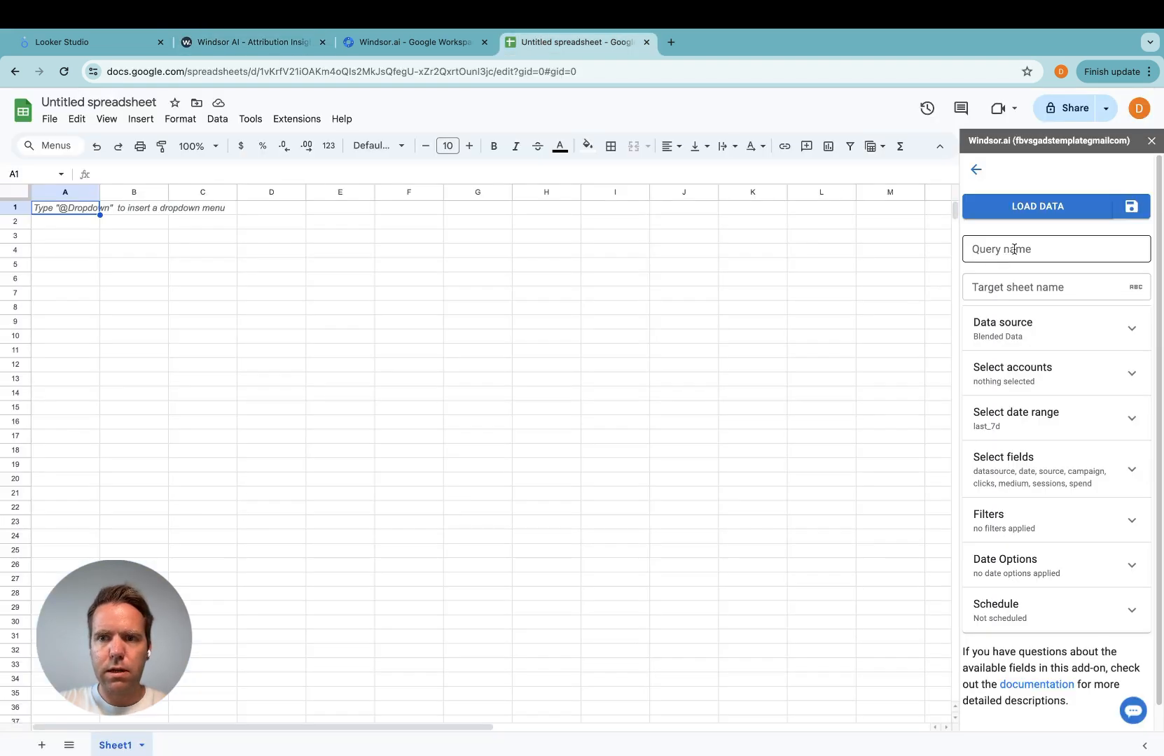
Name the query 'tiktok data' and switch its data source from blended data to tiktok.
left_click(1055, 249)
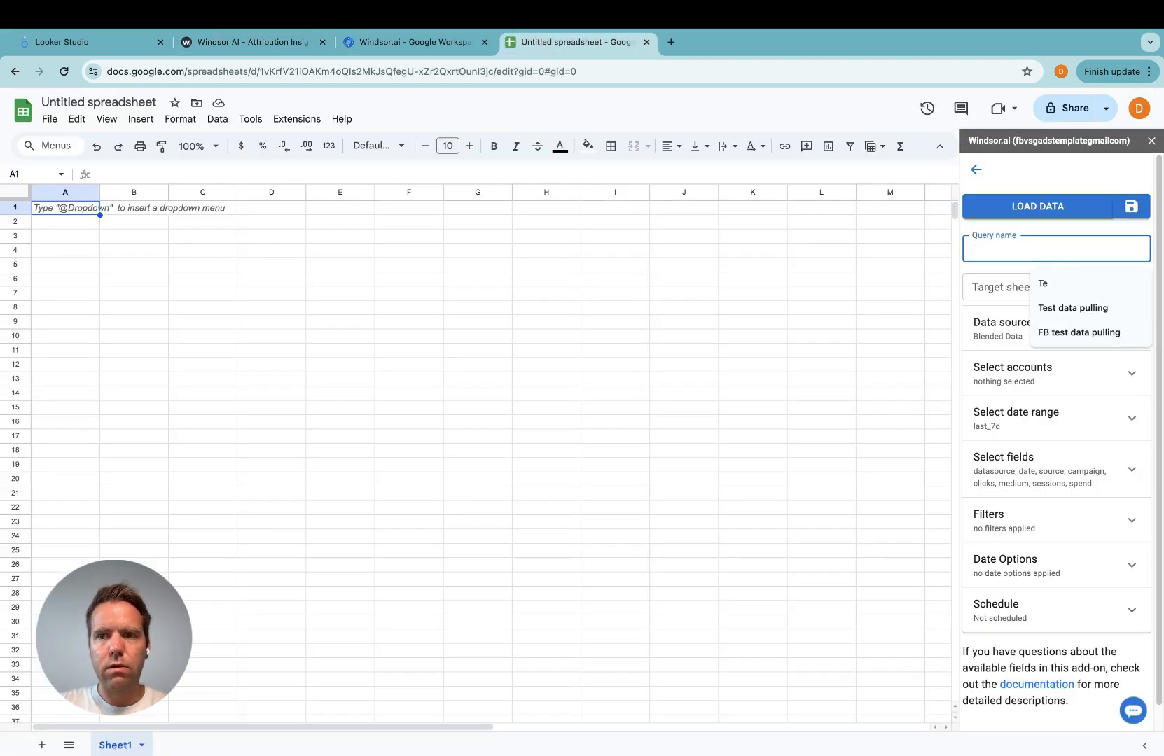
type("tiktok data")
left_click(1056, 288)
type("Sheet1")
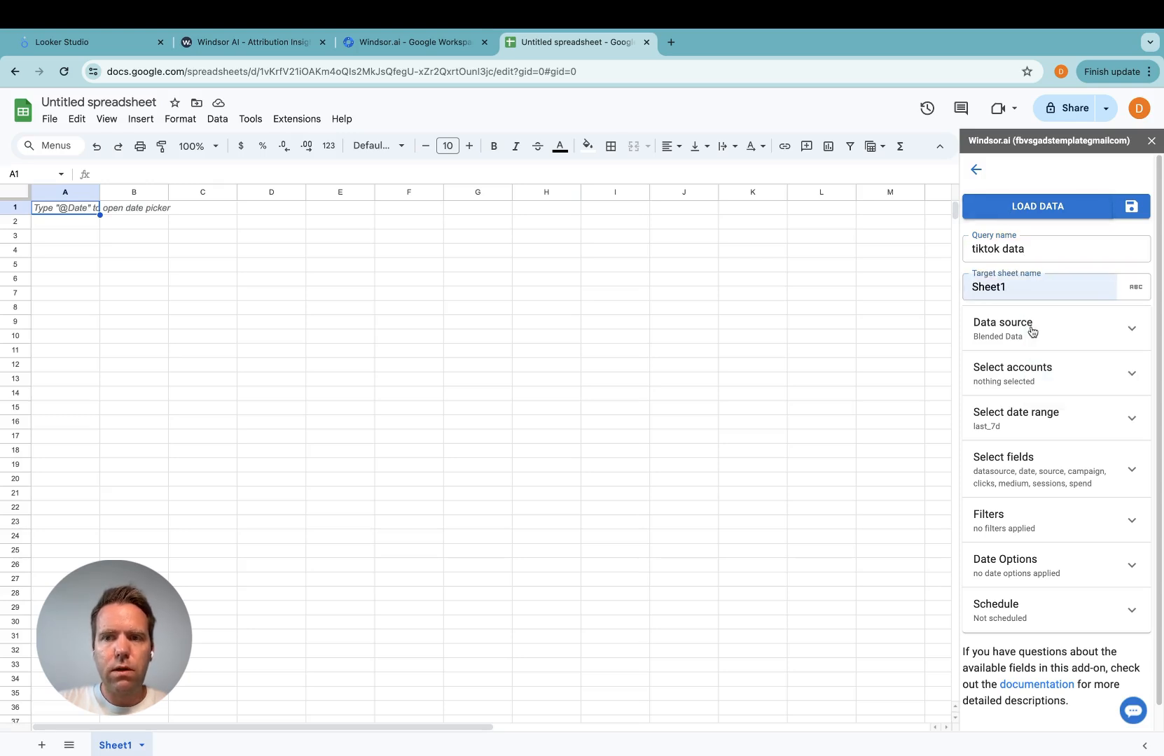
left_click(1055, 329)
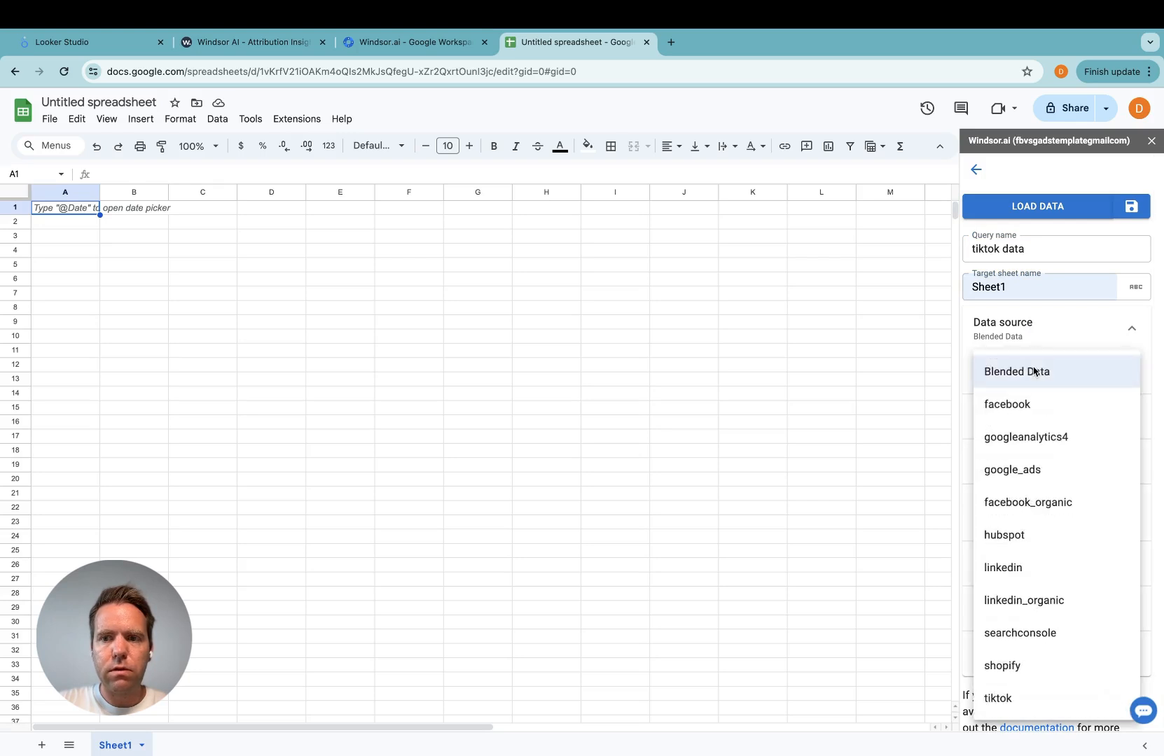
mouse_move(1027, 705)
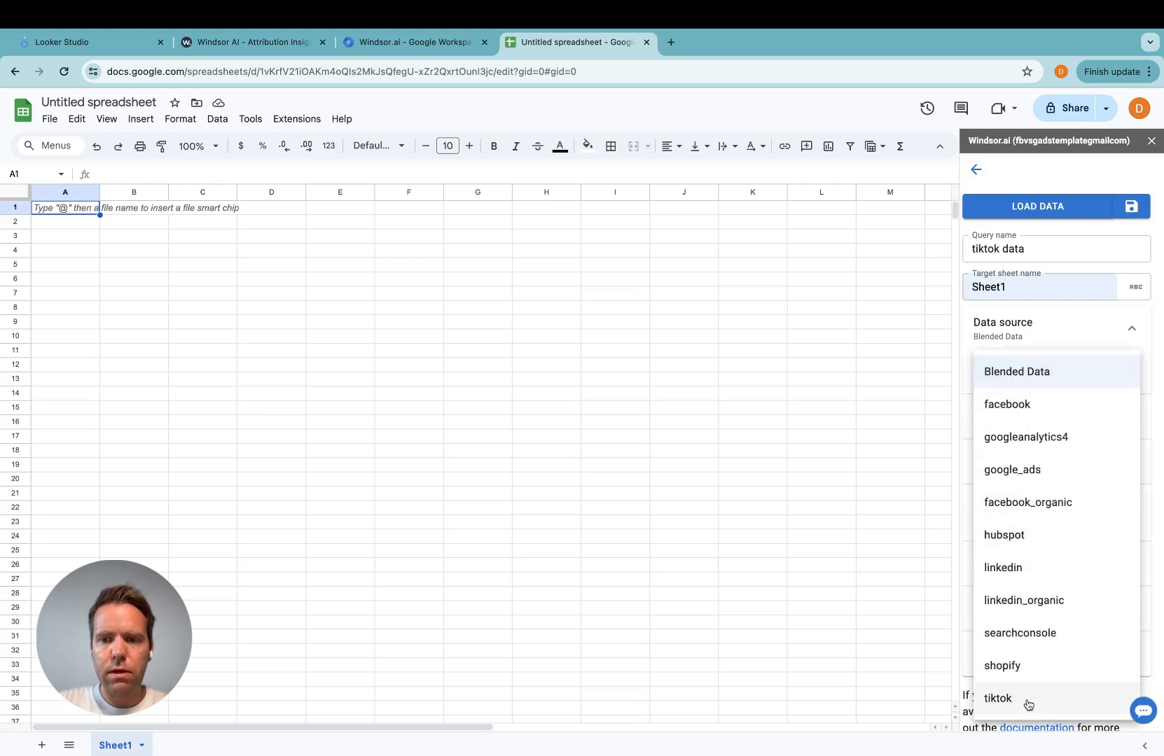
left_click(997, 698)
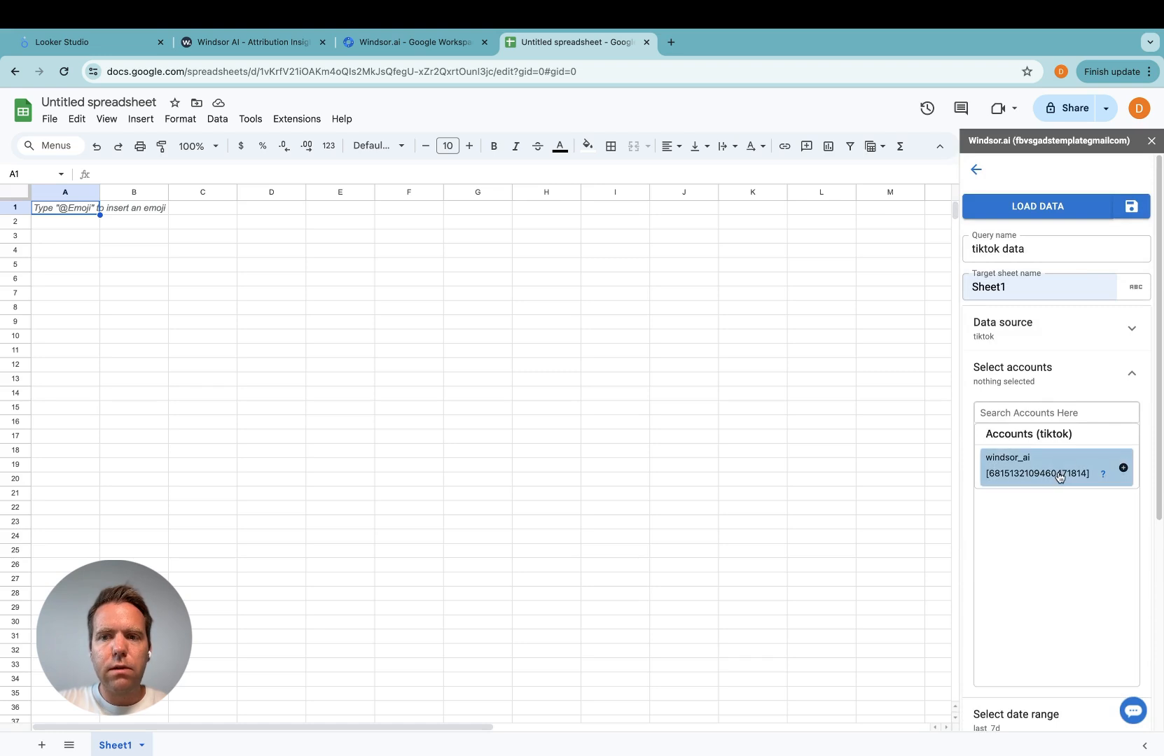
mouse_move(1020, 378)
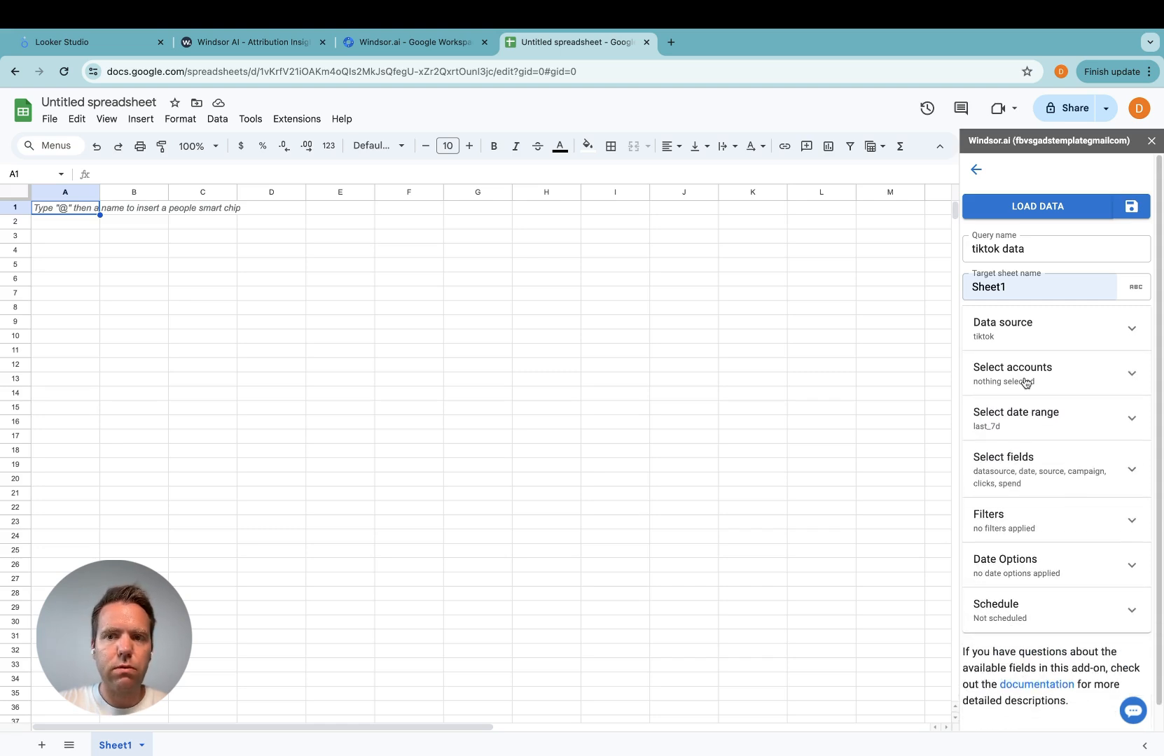
Choose Custom Date Range for the query's date range setting.
left_click(1053, 419)
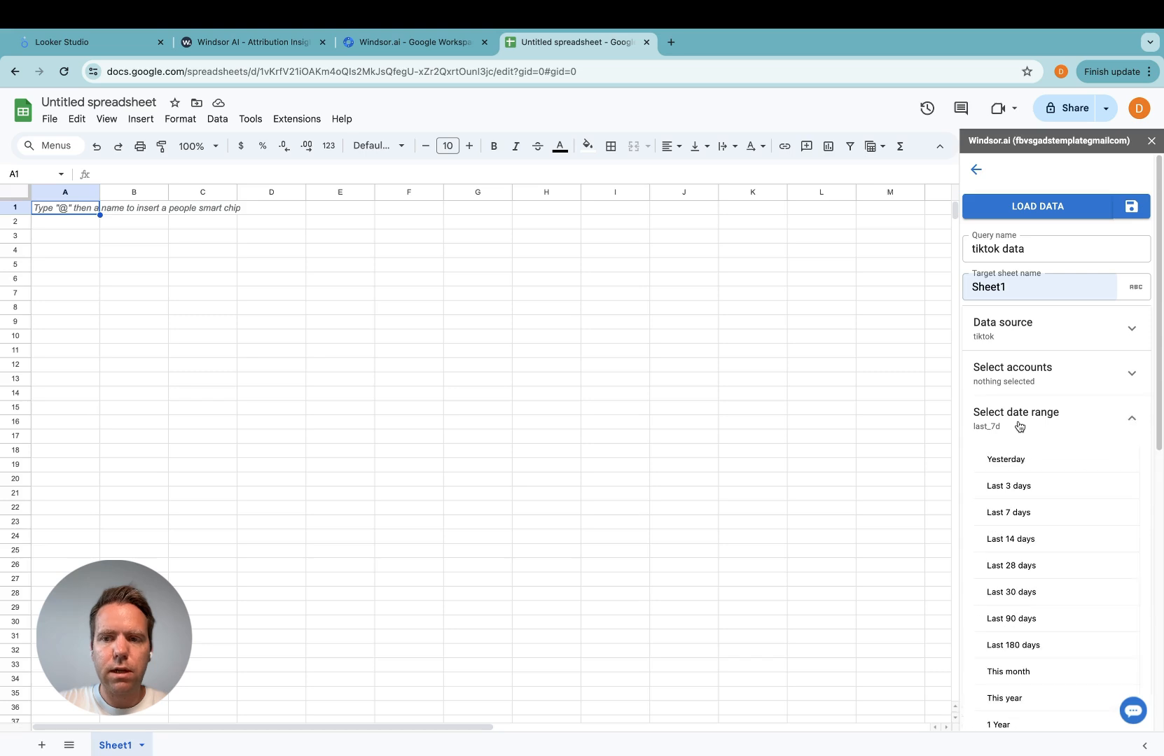
scroll("down", 3)
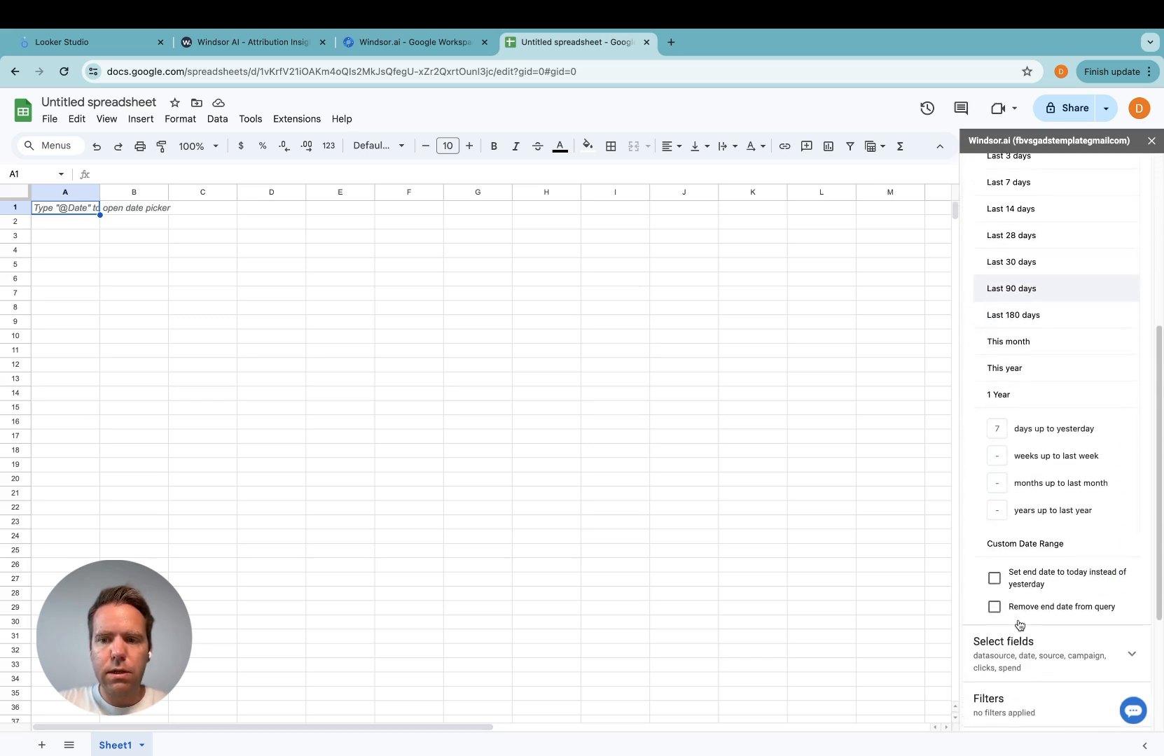
scroll("down", 3)
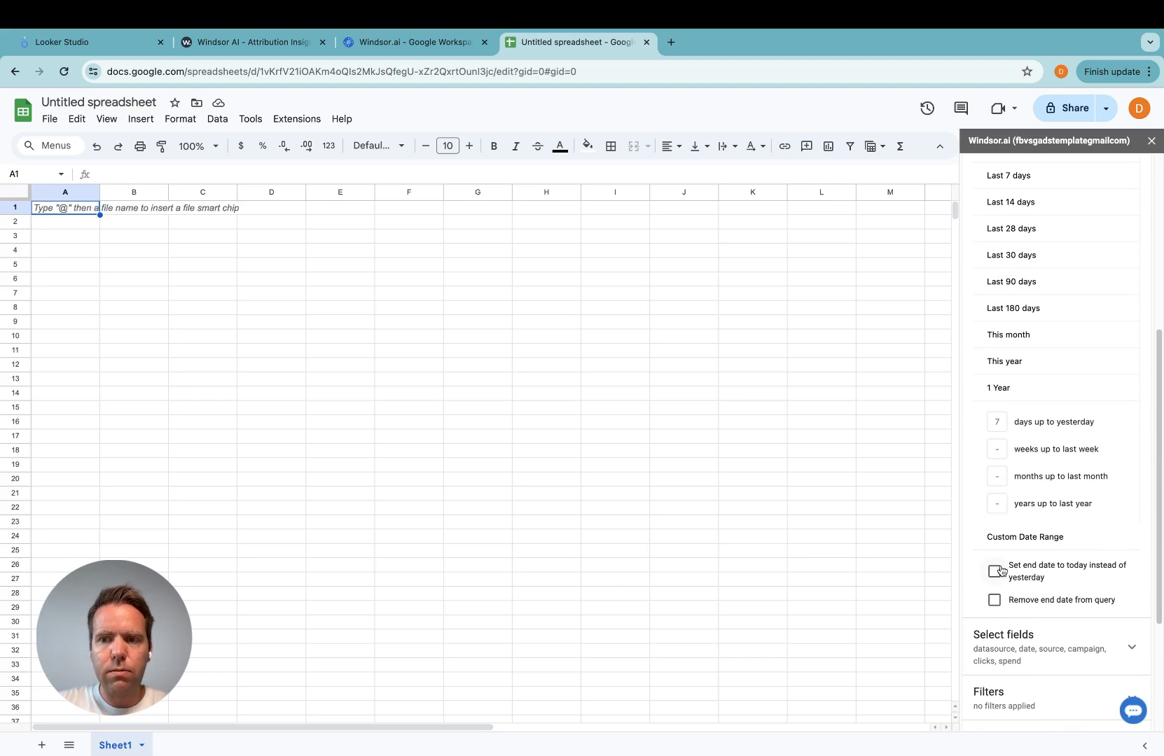
scroll("down", 3)
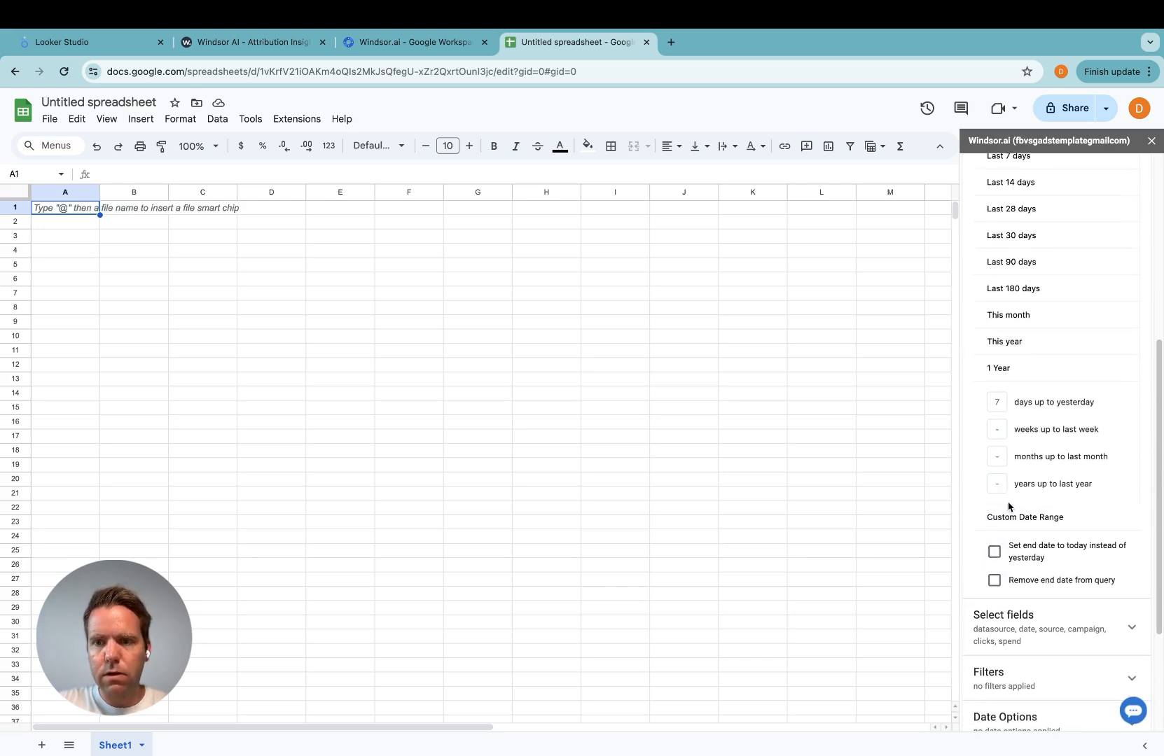
left_click(1012, 503)
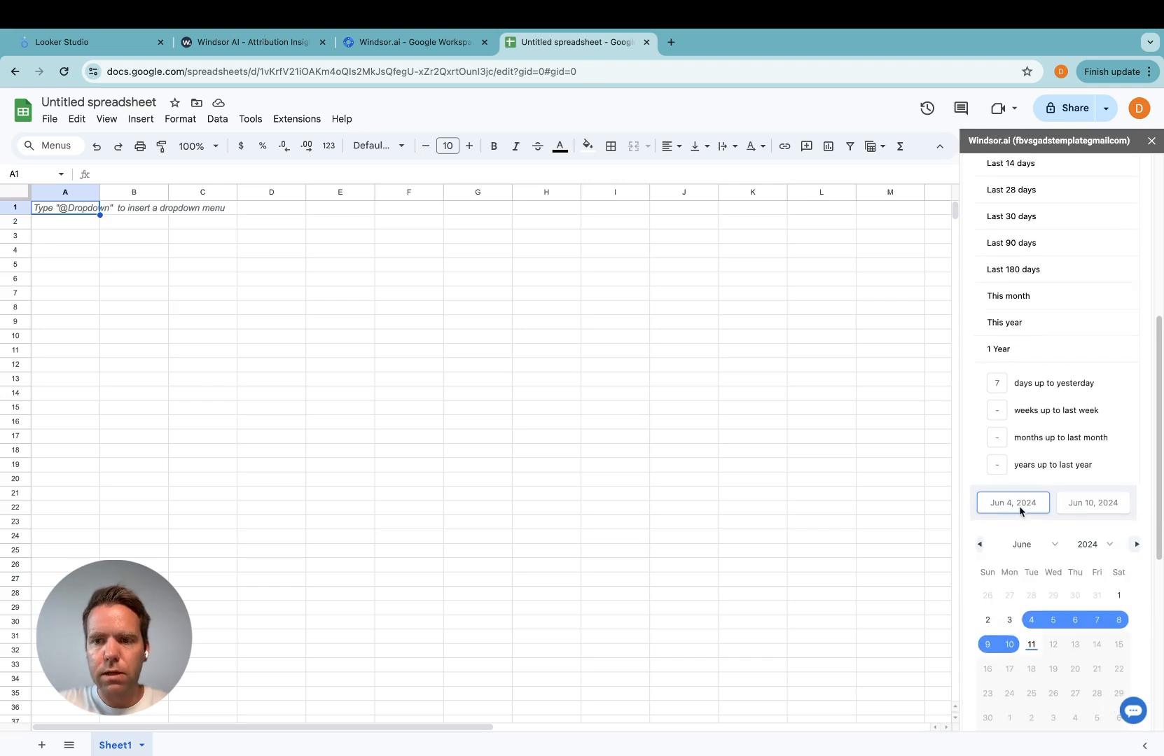
scroll("down", 3)
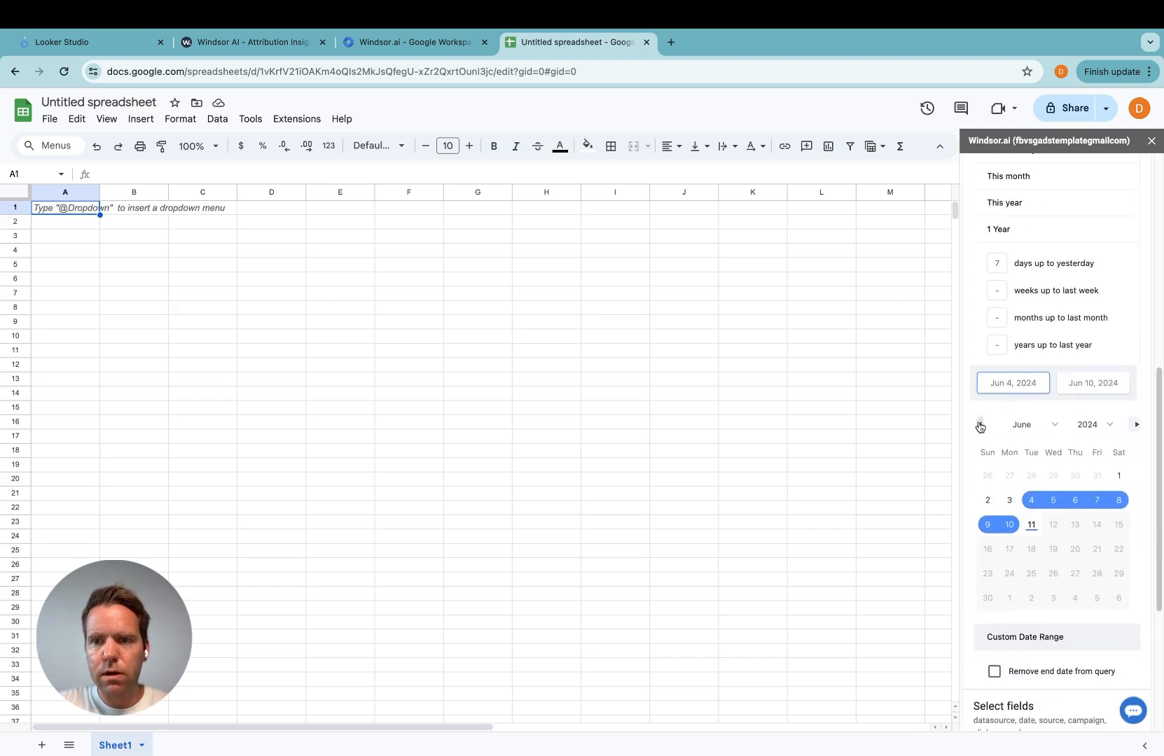
Set the calendar to July 2022 for a range of Jul 13 to Aug 31, 2022.
left_click(979, 425)
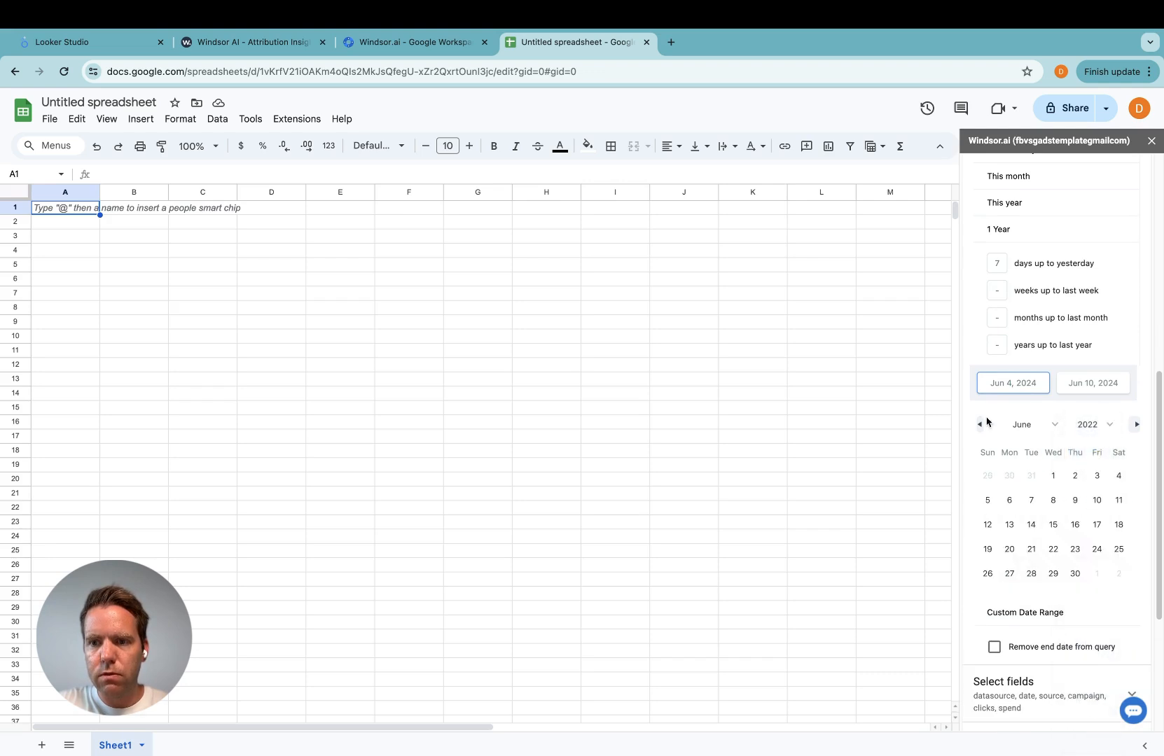
left_click(1033, 424)
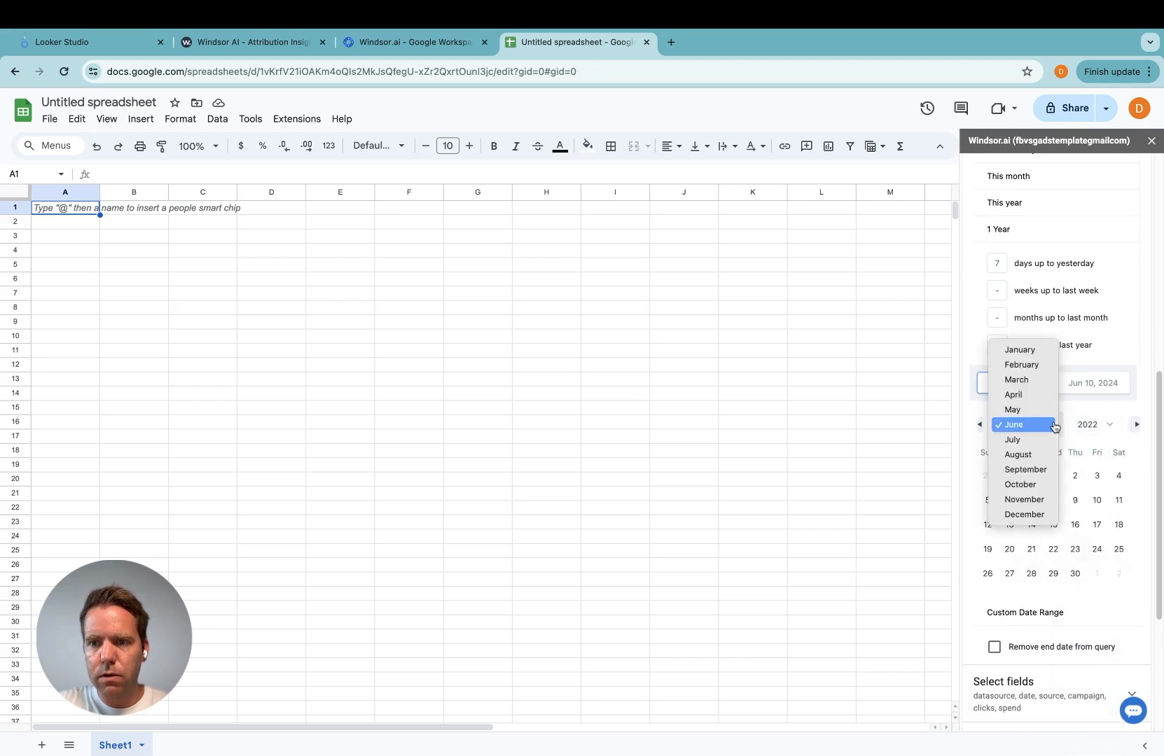
left_click(1011, 440)
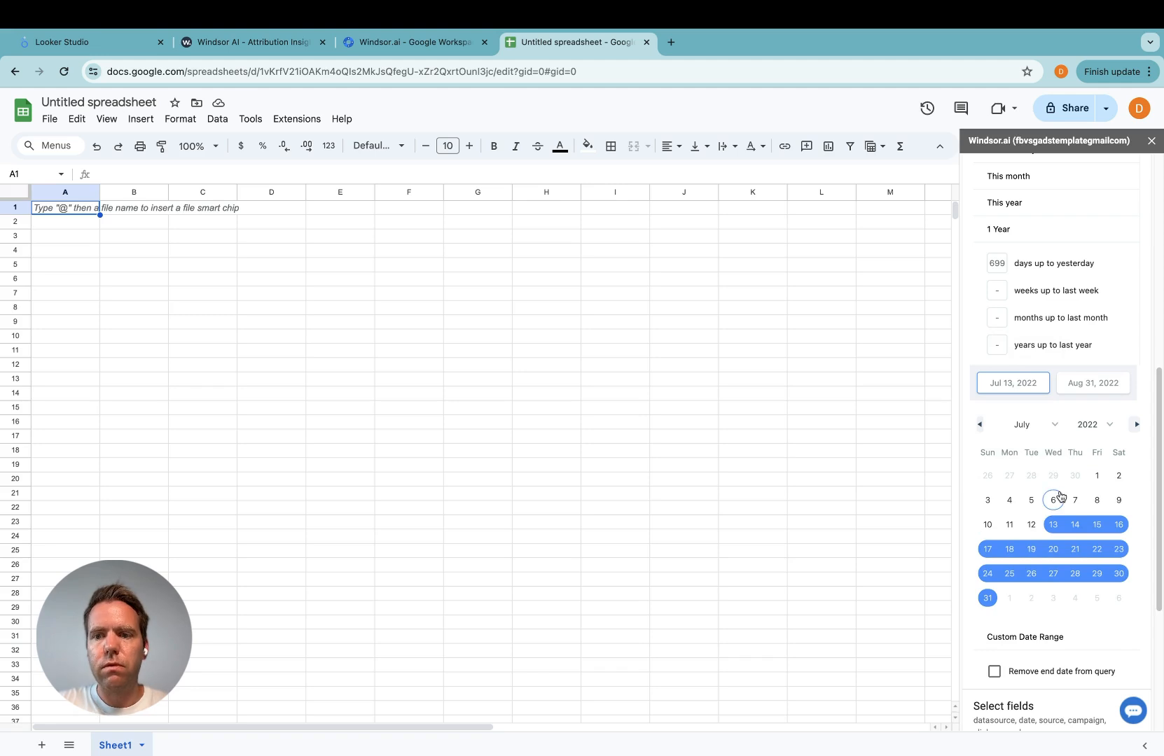
scroll("down", 3)
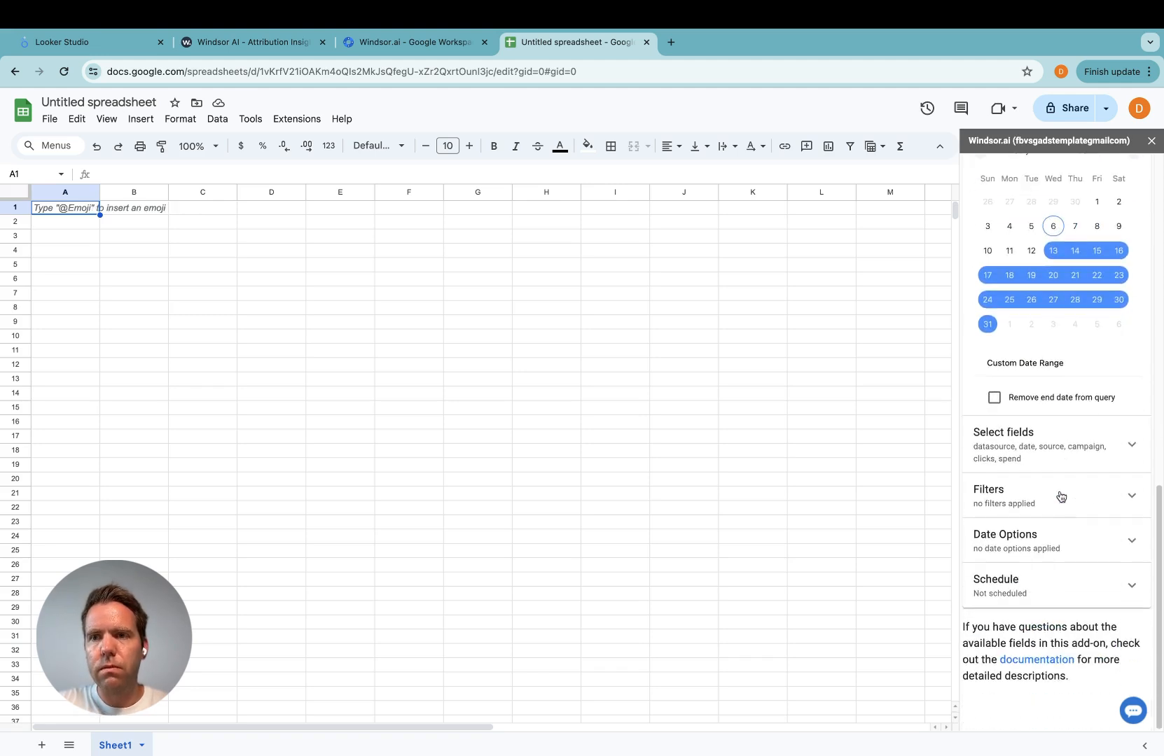
scroll("up", 3)
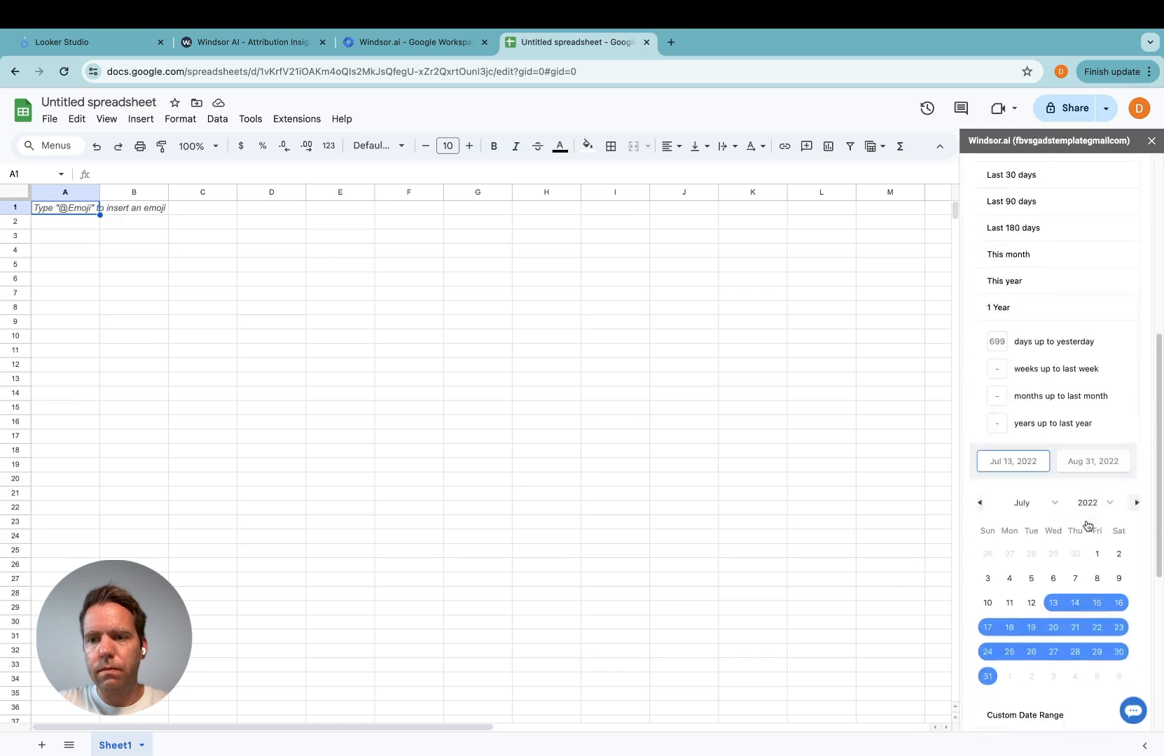
scroll("down", 3)
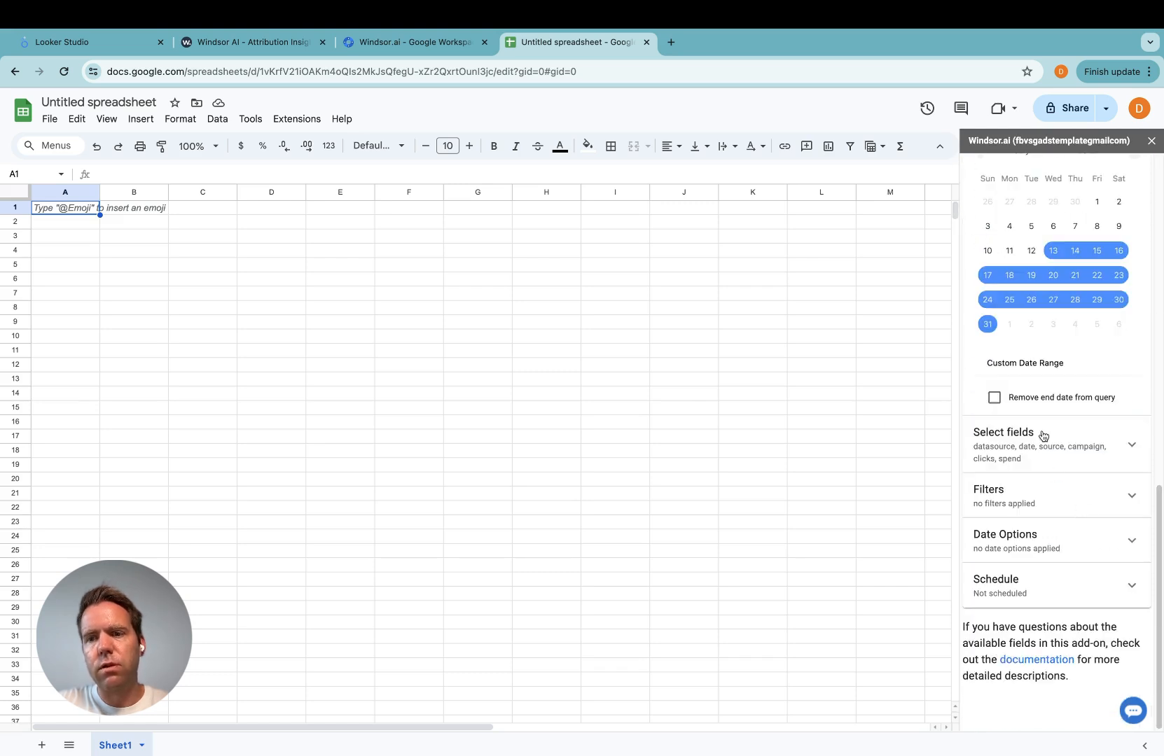
left_click(1006, 432)
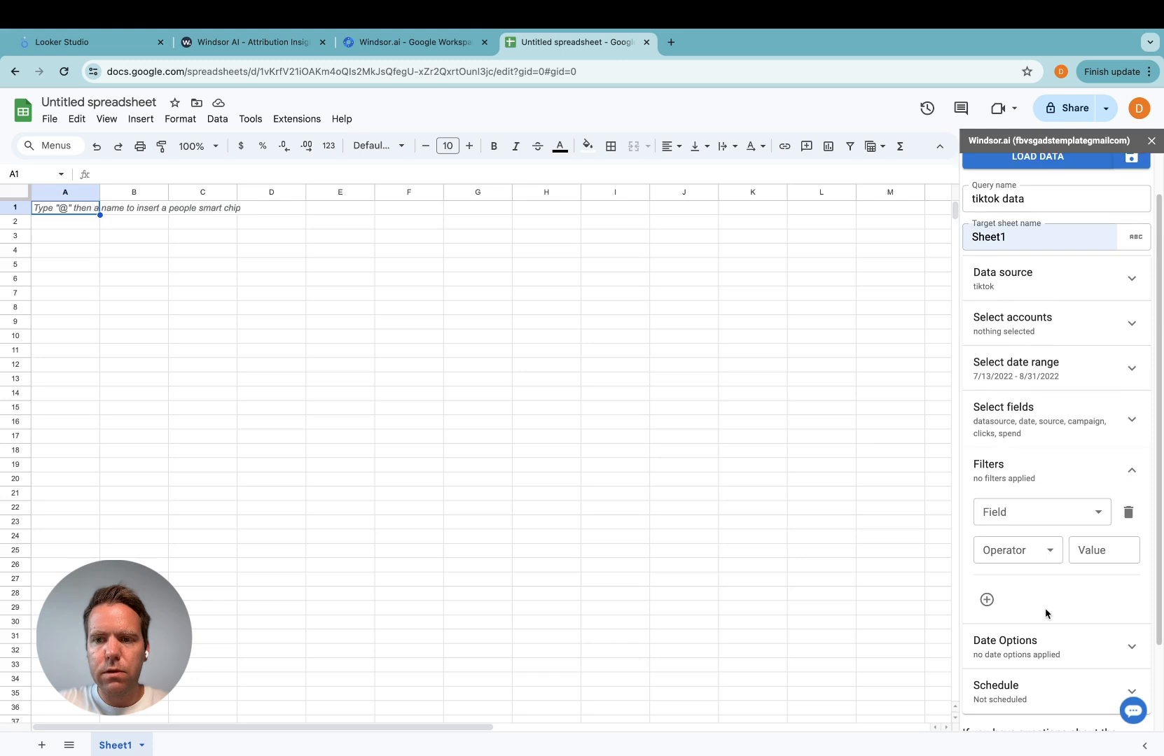
left_click(1132, 470)
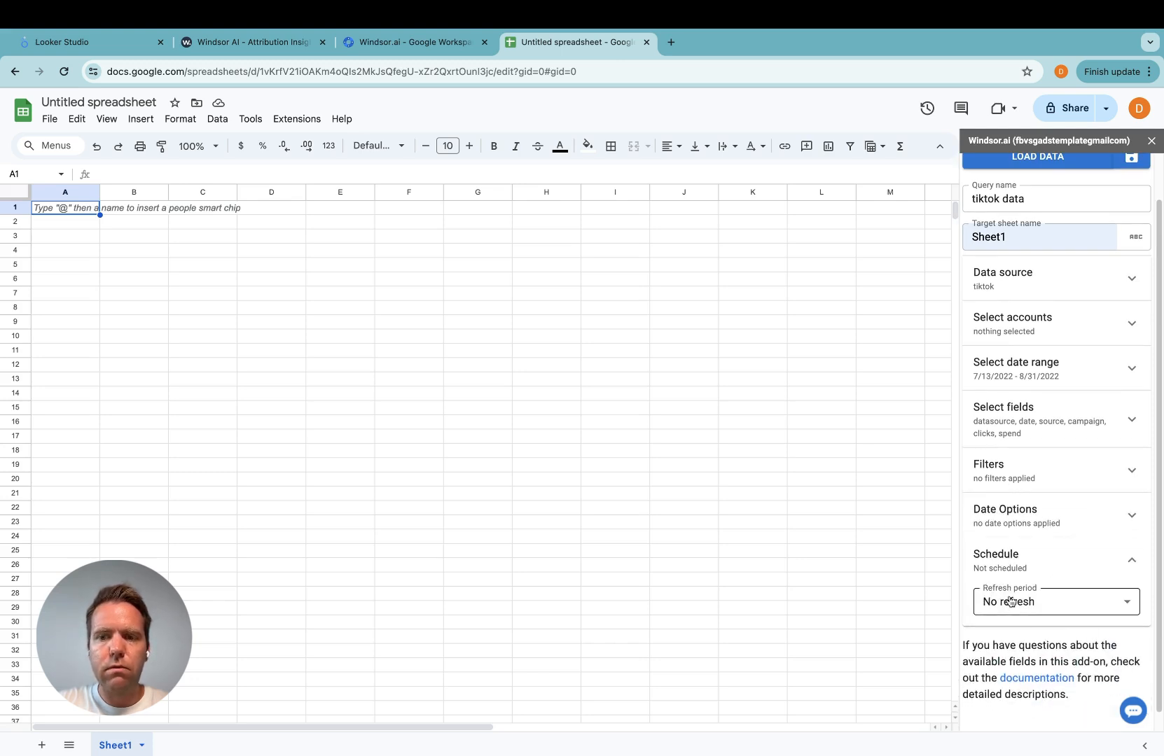
left_click(1055, 601)
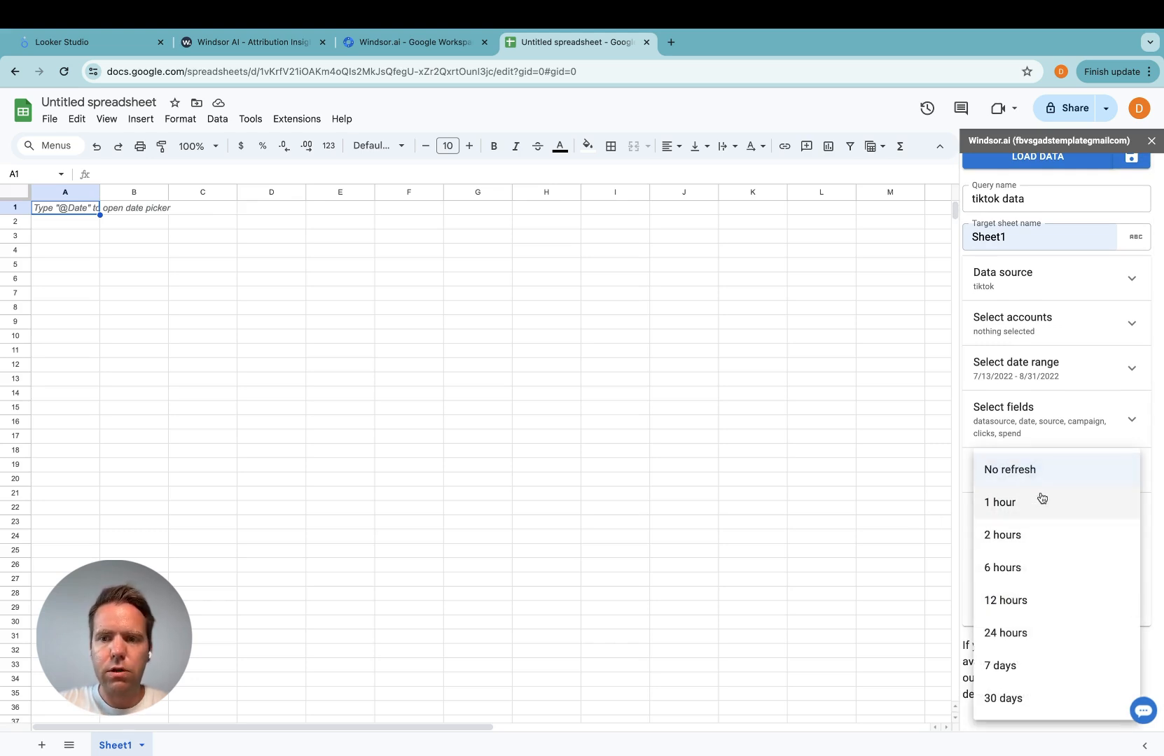
left_click(1009, 469)
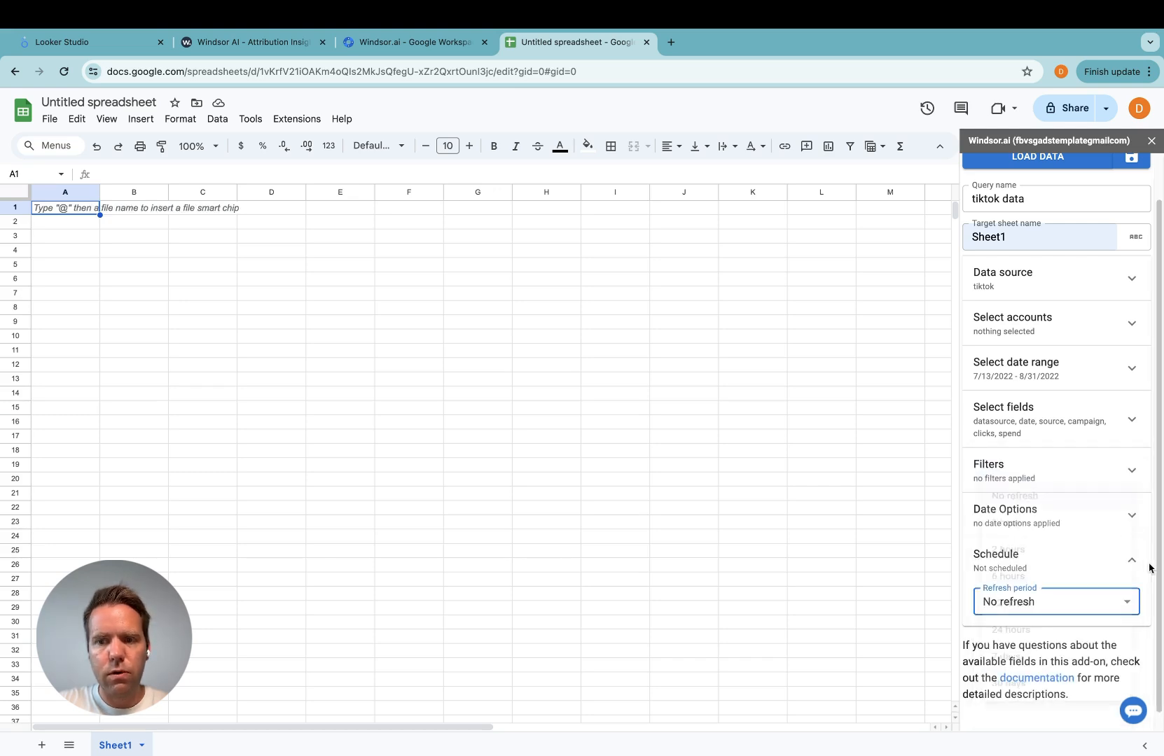
scroll("up", 3)
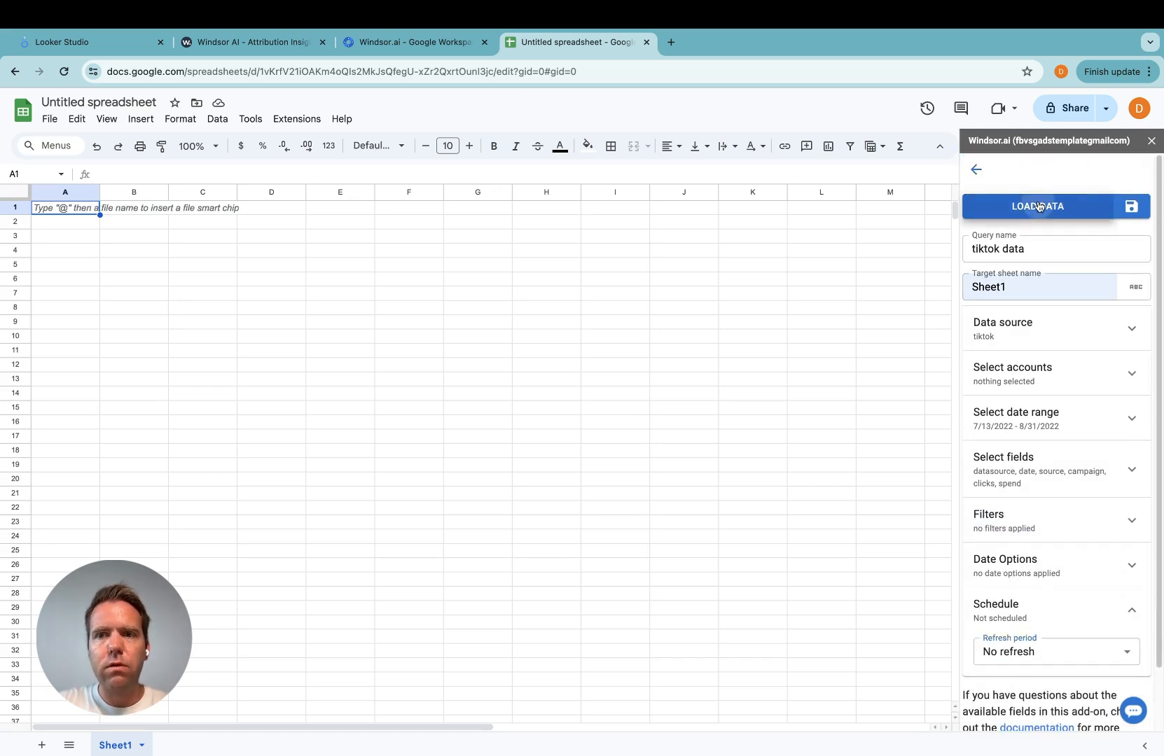
Load the TikTok query results into Sheet1 as rows of datasource, date, source, campaign, clicks and spend.
left_click(1038, 206)
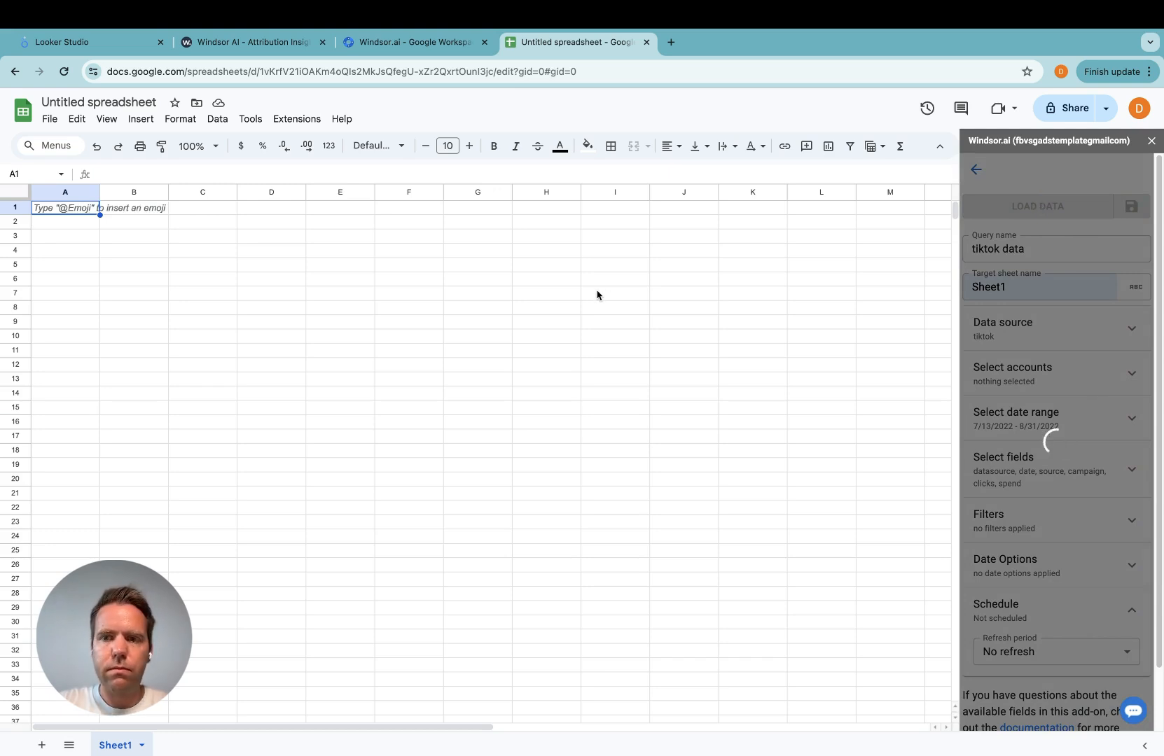
left_click(1038, 206)
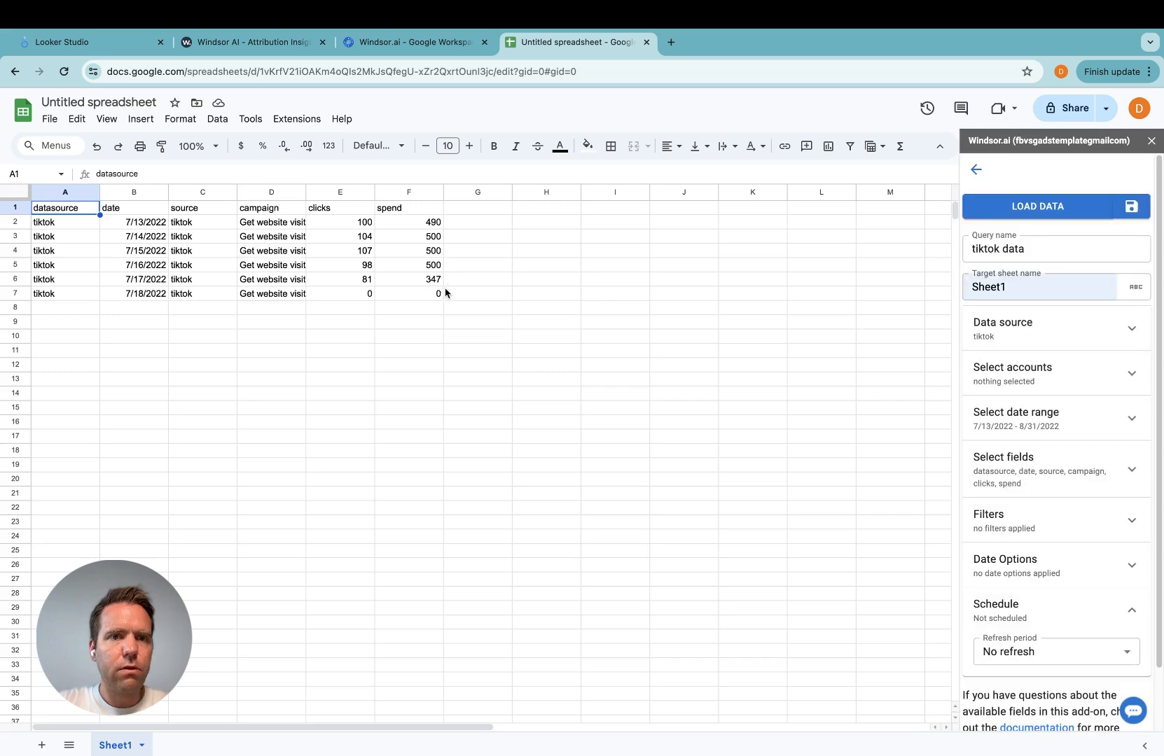
mouse_move(668, 409)
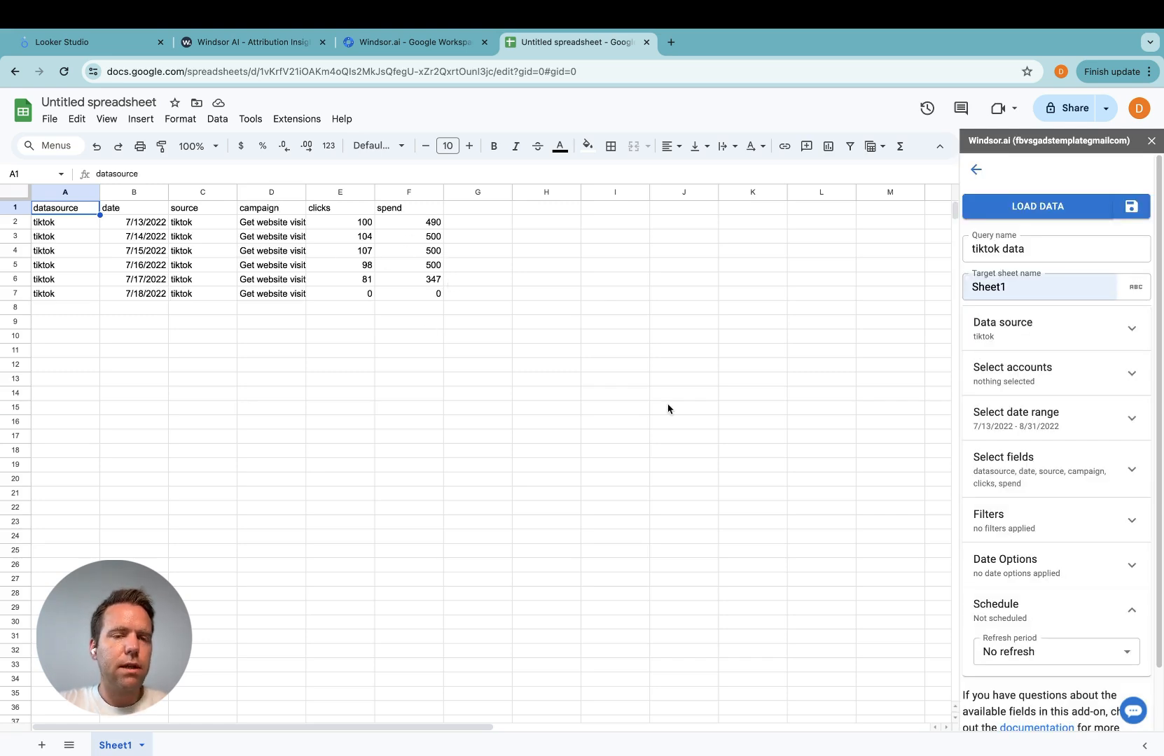
mouse_move(619, 356)
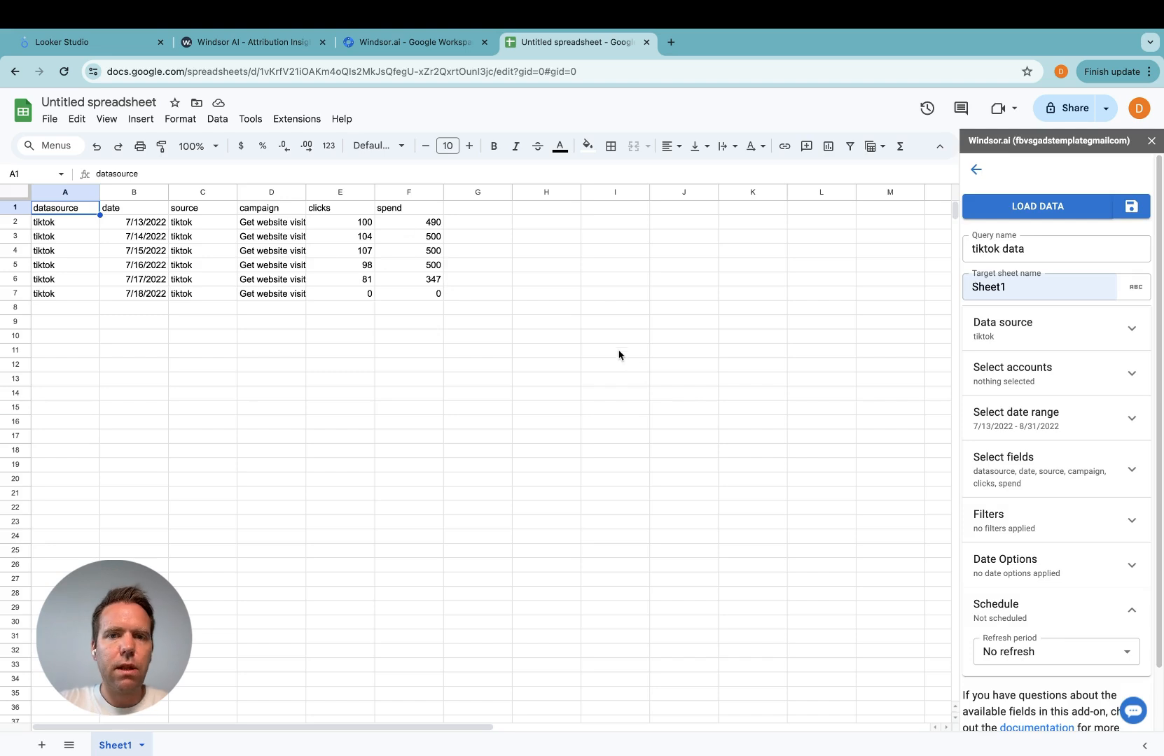
mouse_move(619, 332)
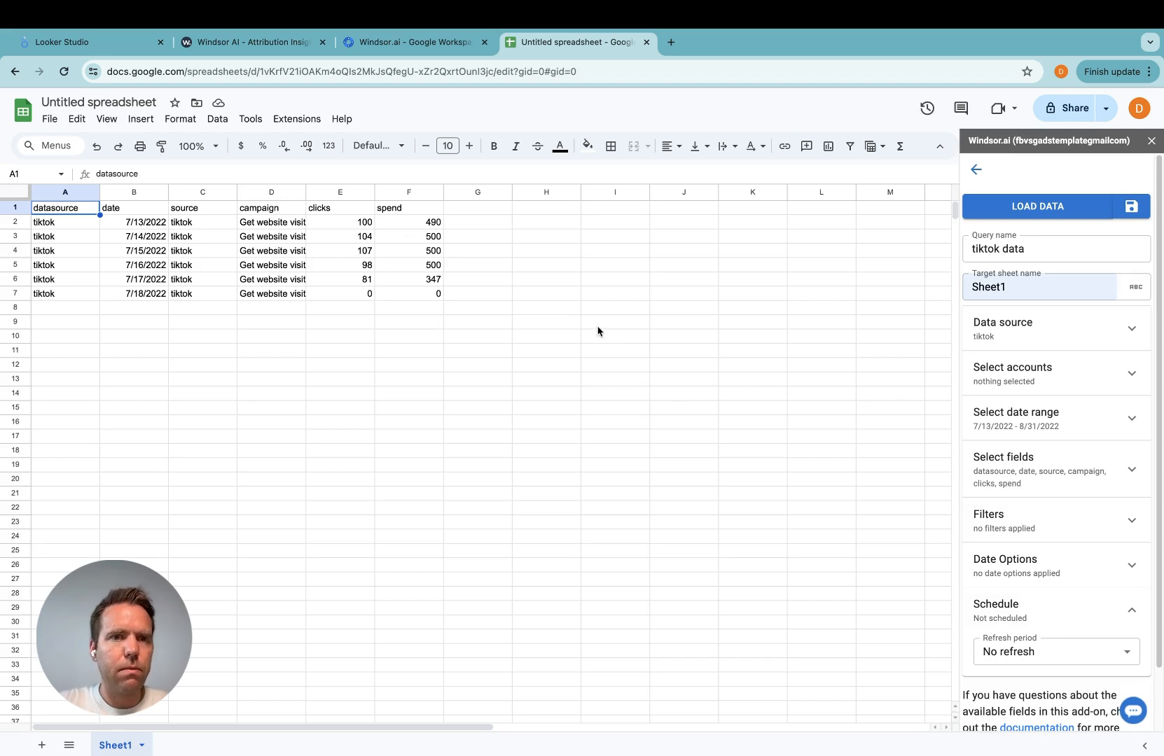
mouse_move(507, 310)
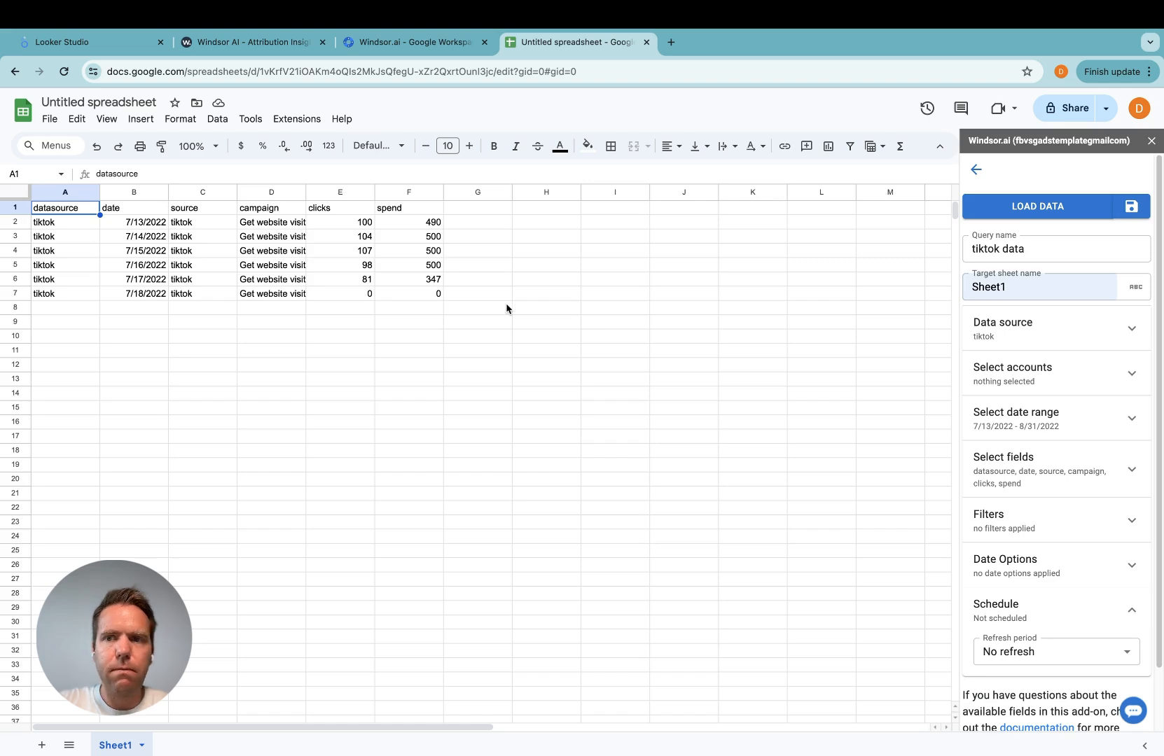